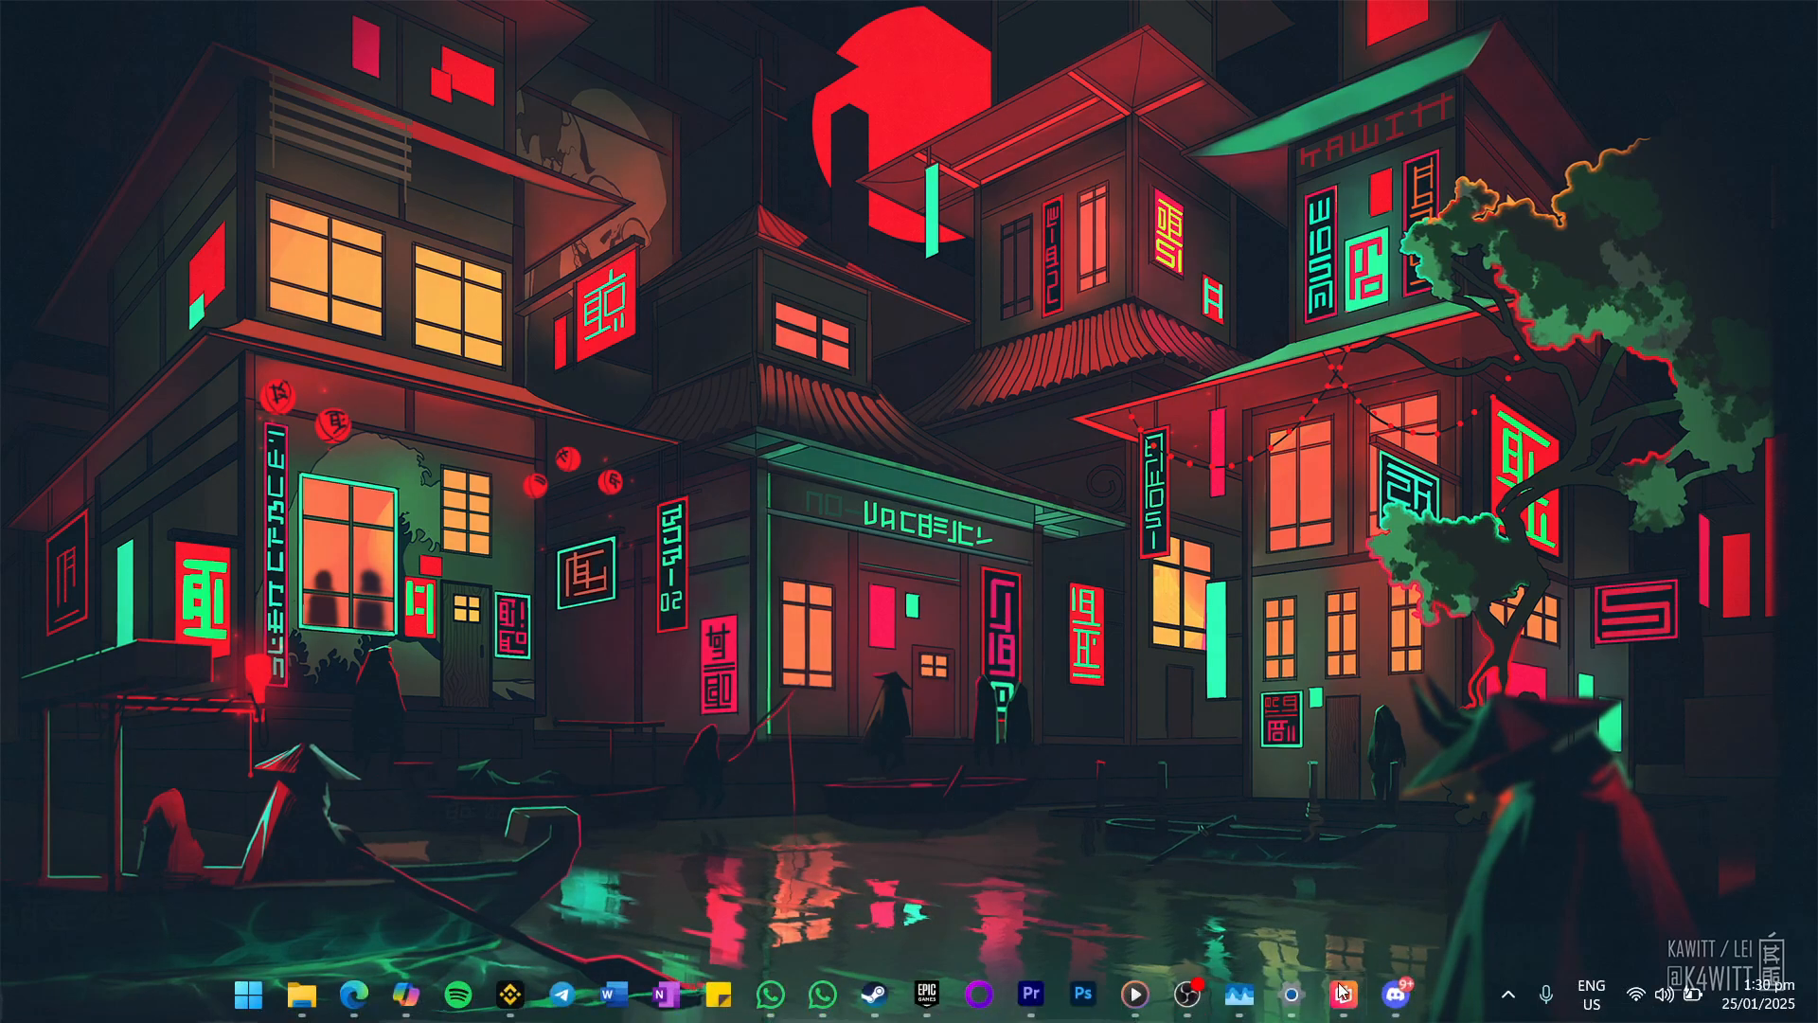
Step: Open Discord's User Settings and scroll the sidebar down to the app settings section
click(1343, 993)
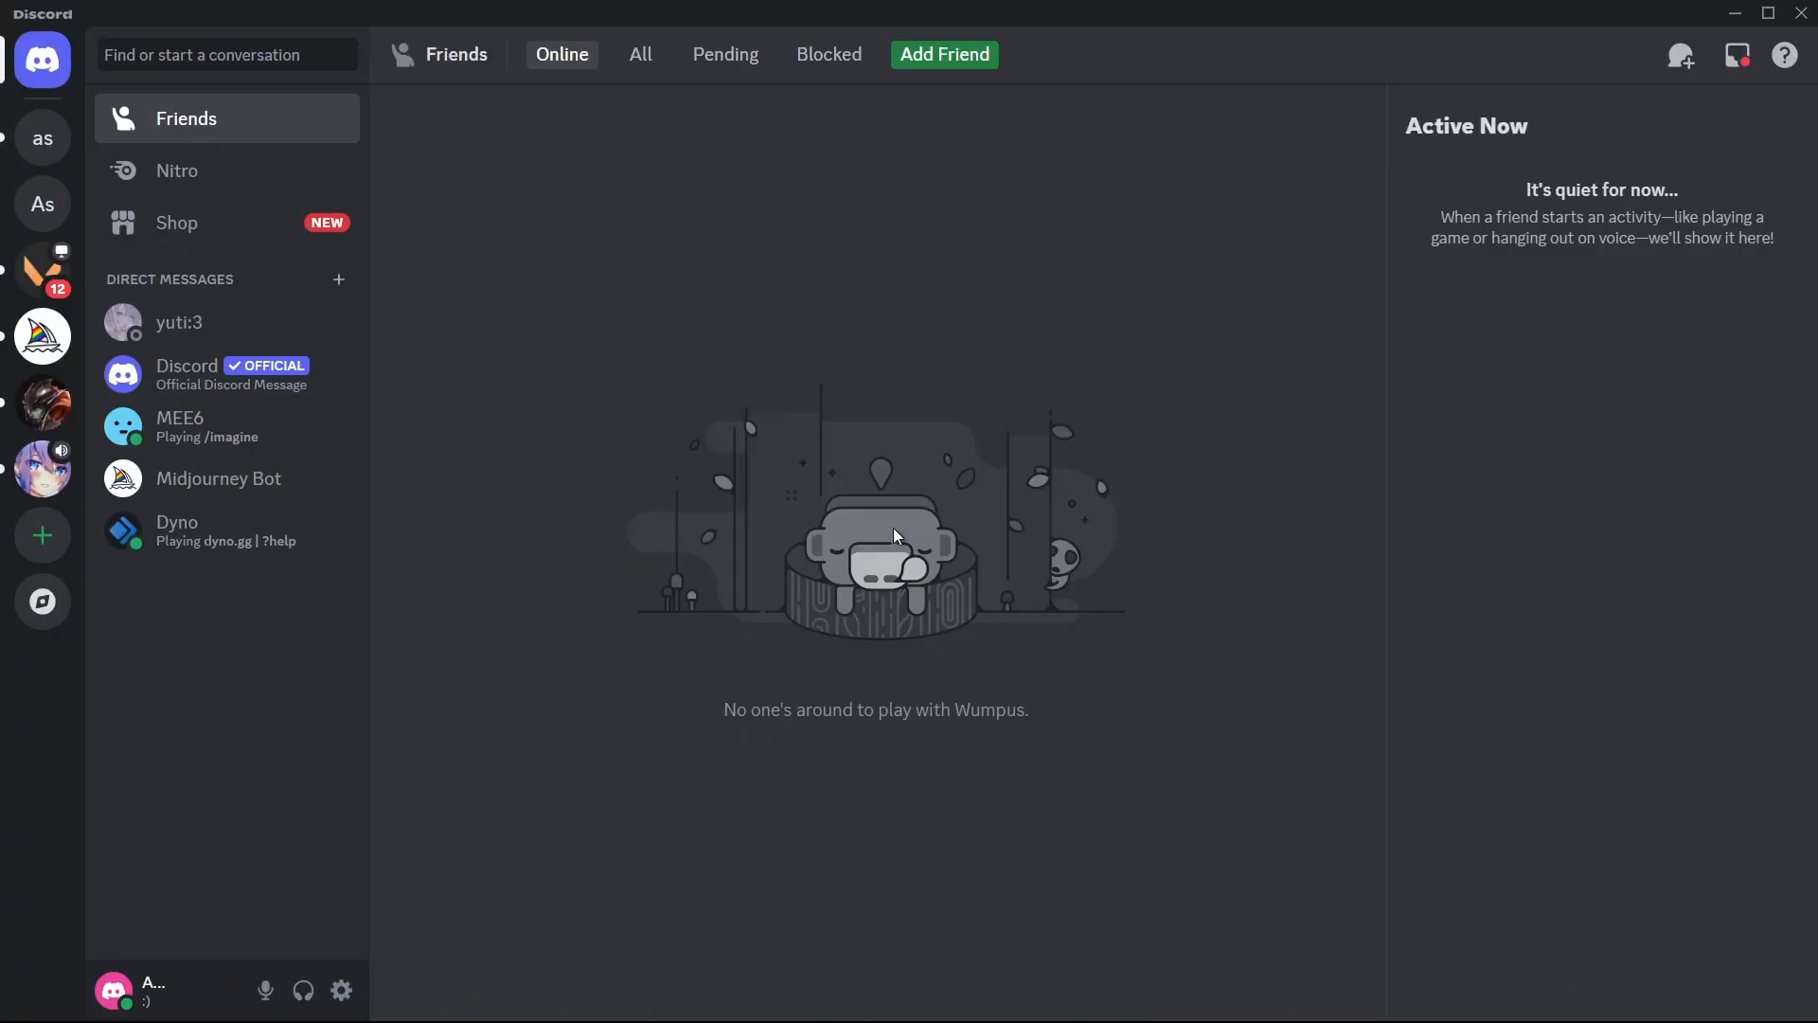
mouse_move(341, 990)
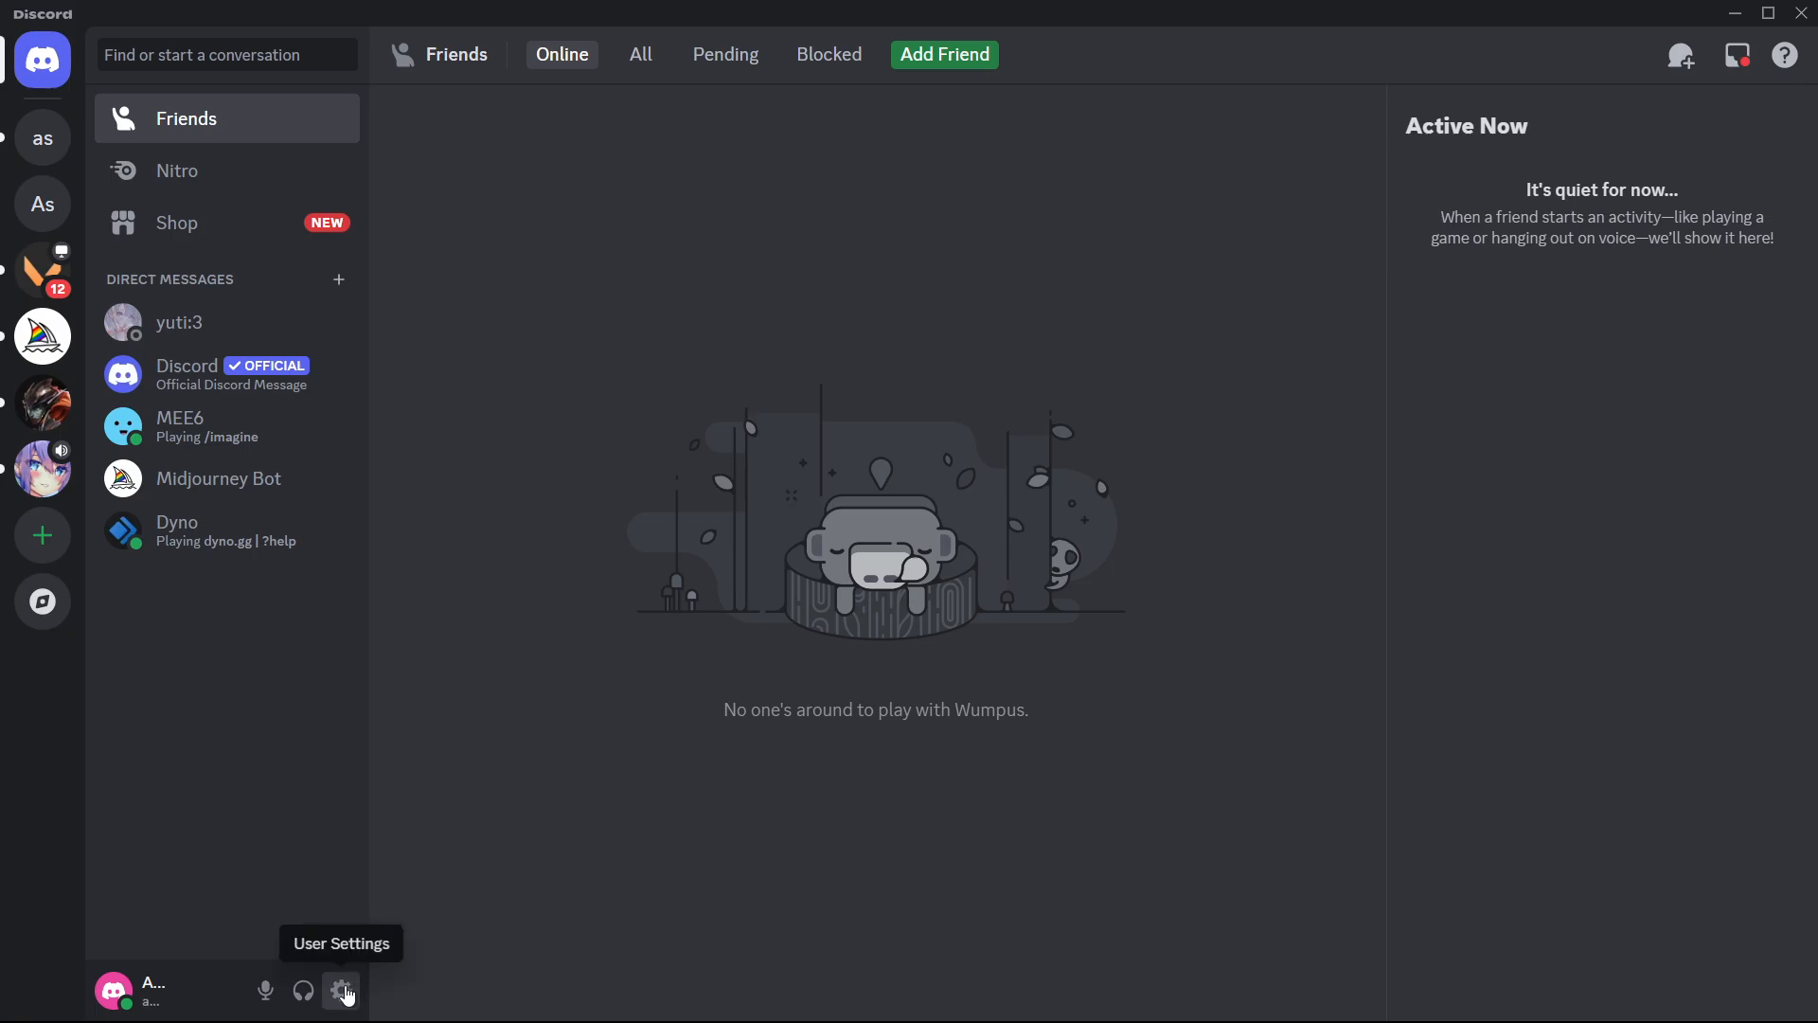
click(343, 990)
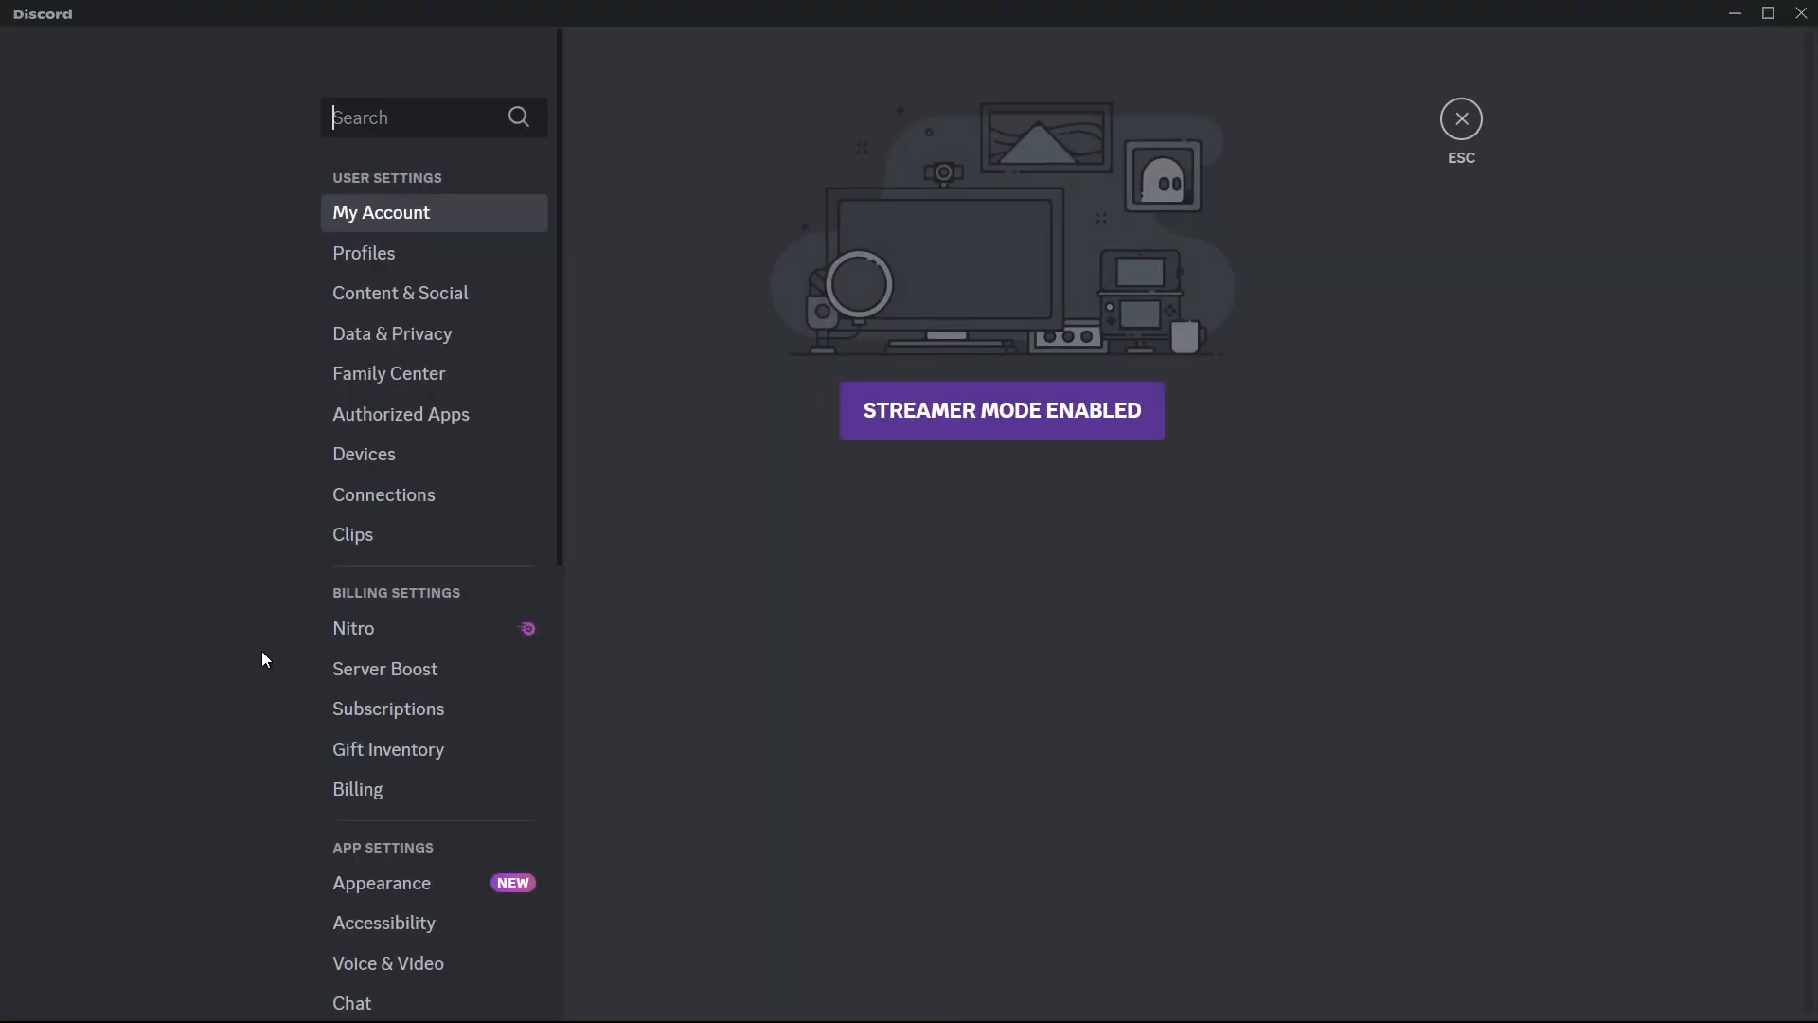
scroll(down, 3)
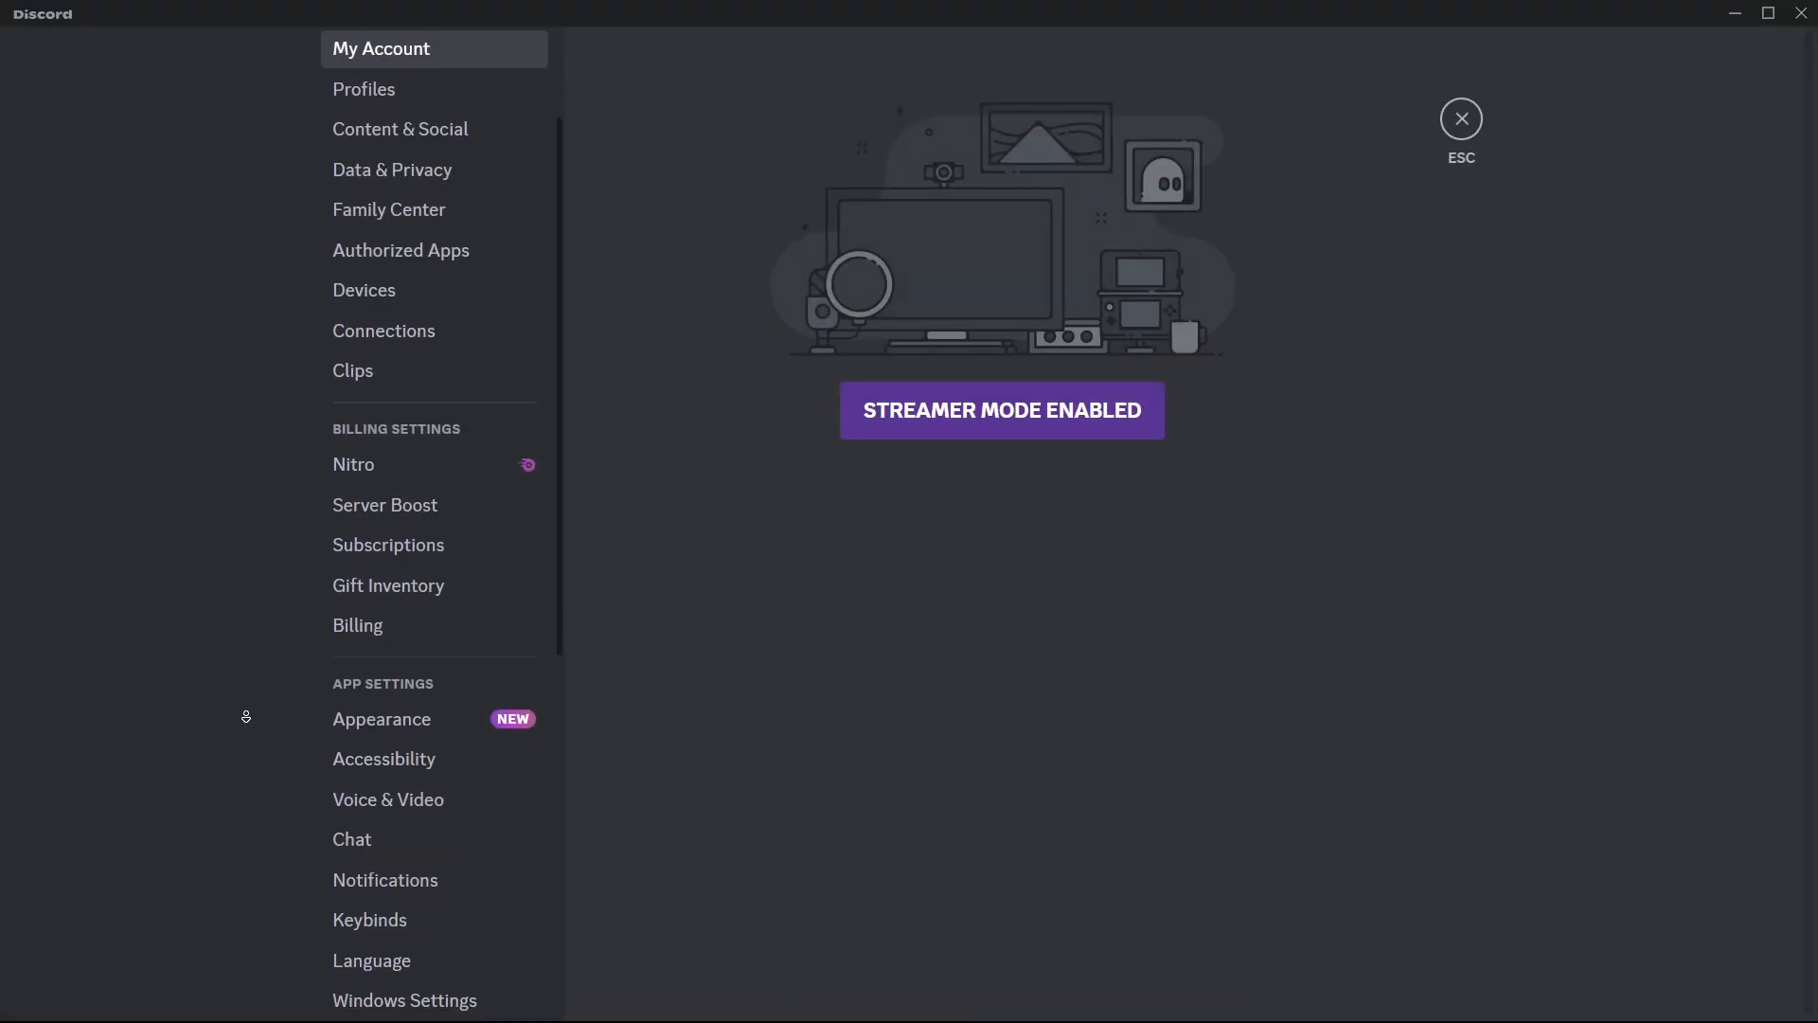
scroll(down, 3)
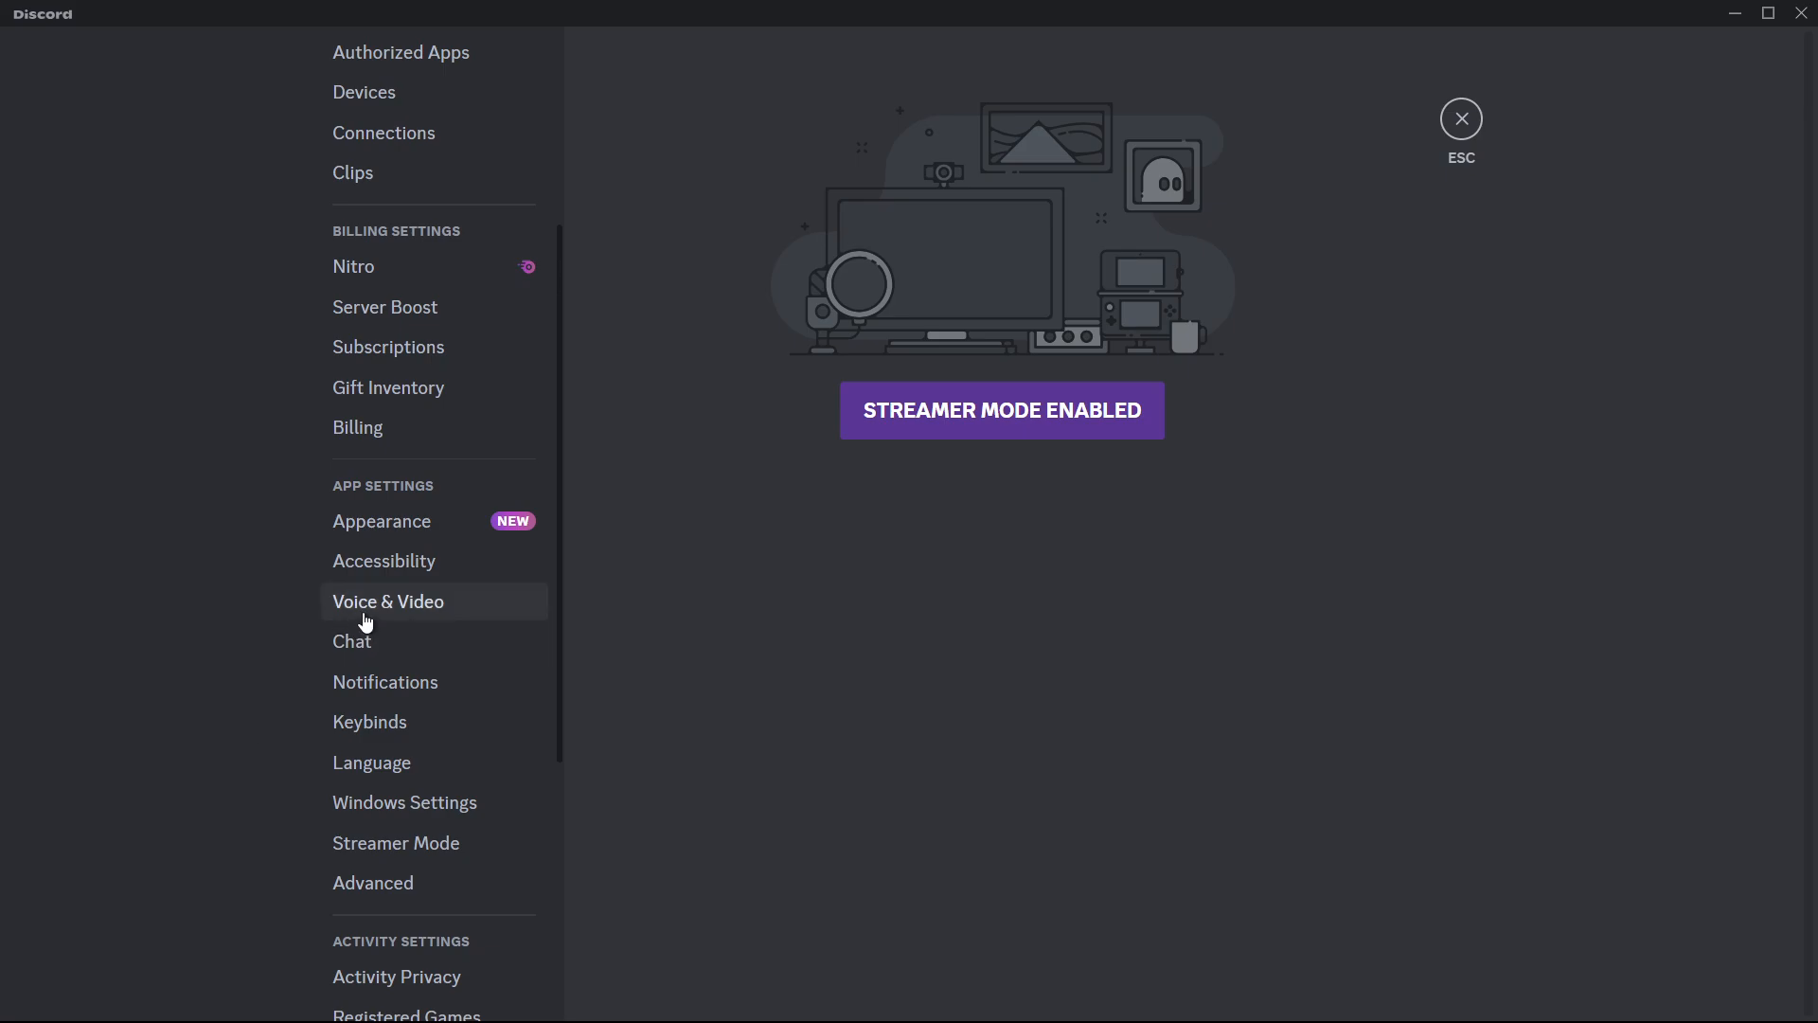
Step: In Voice & Video, set the input device to Microphone (4- USB Audio Device)
click(388, 600)
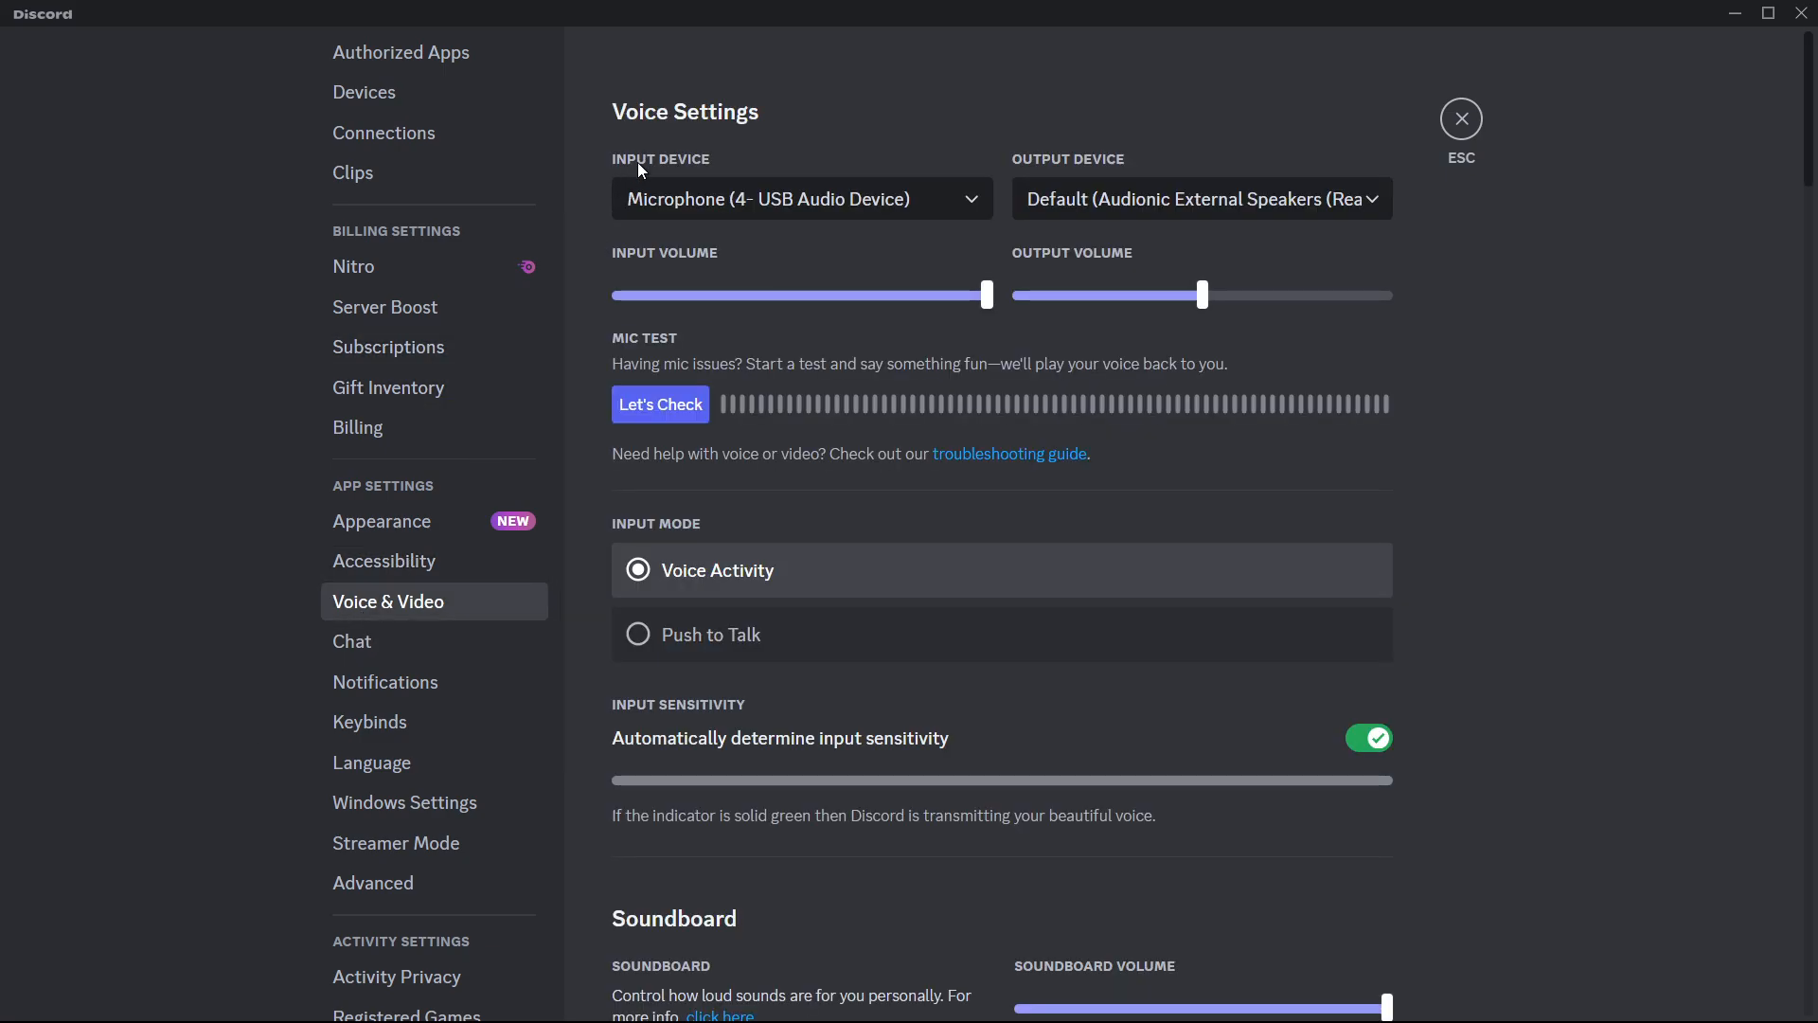
click(800, 198)
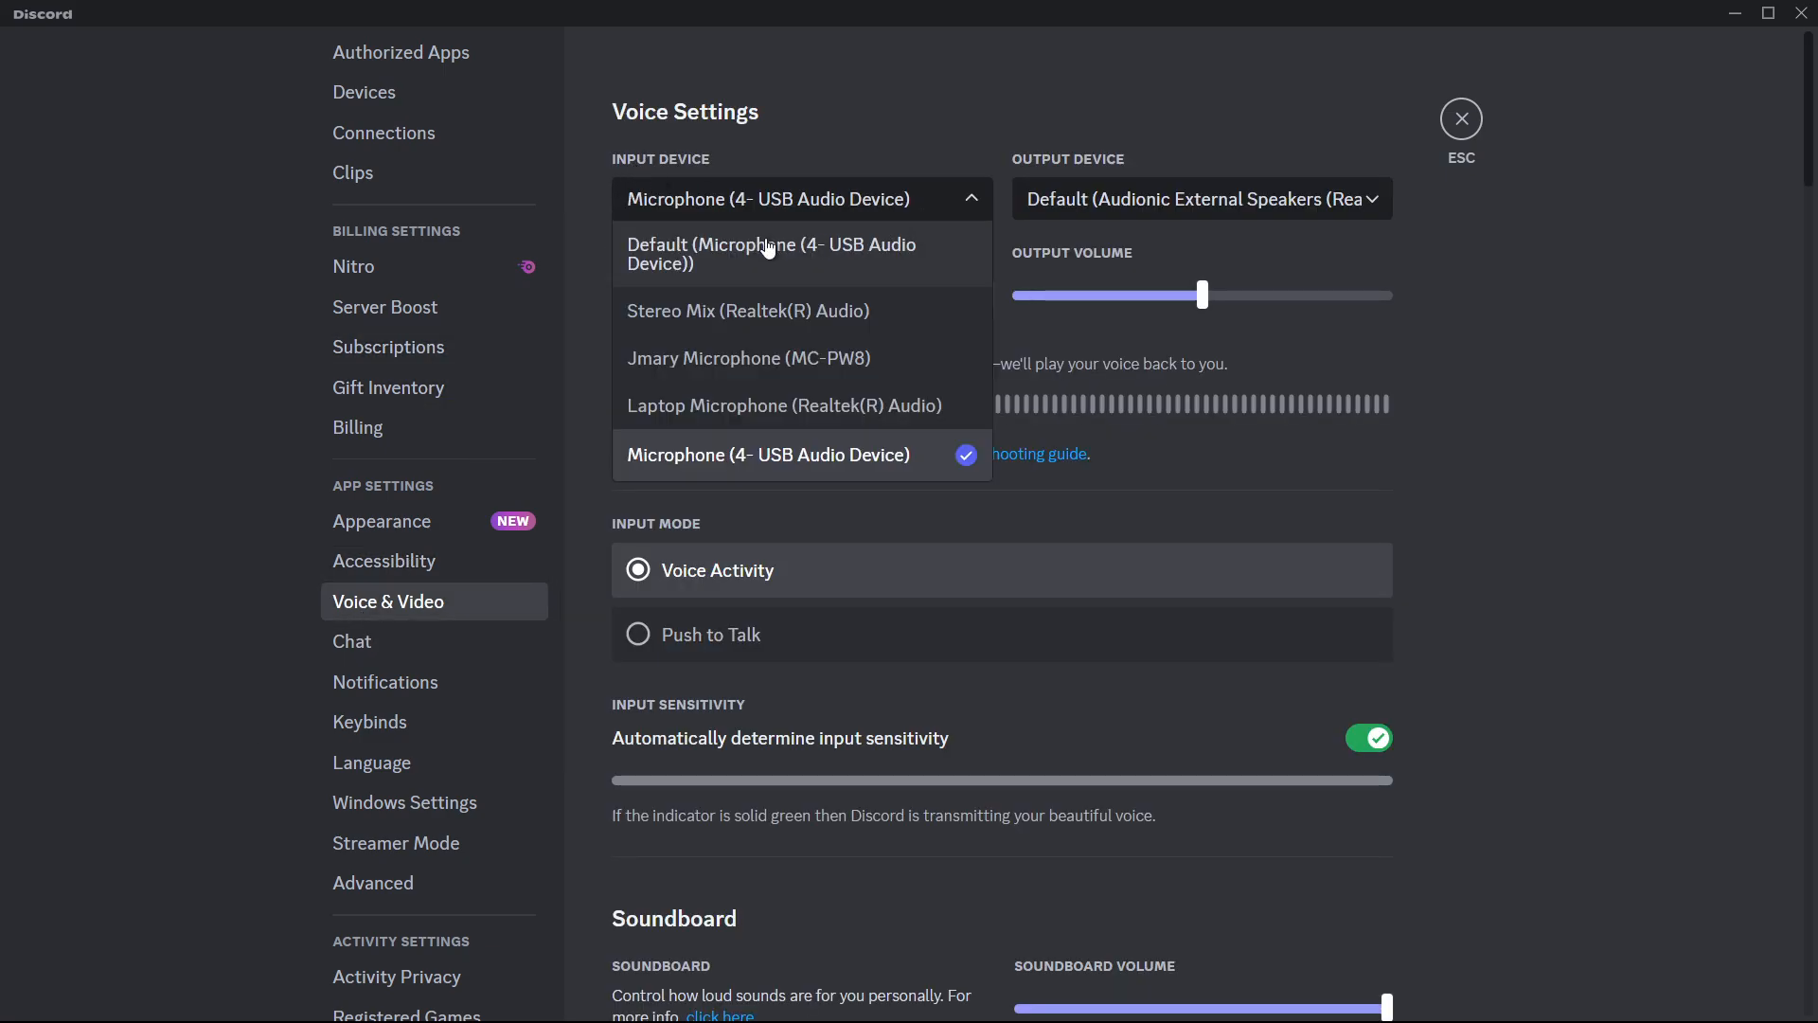
mouse_move(727, 452)
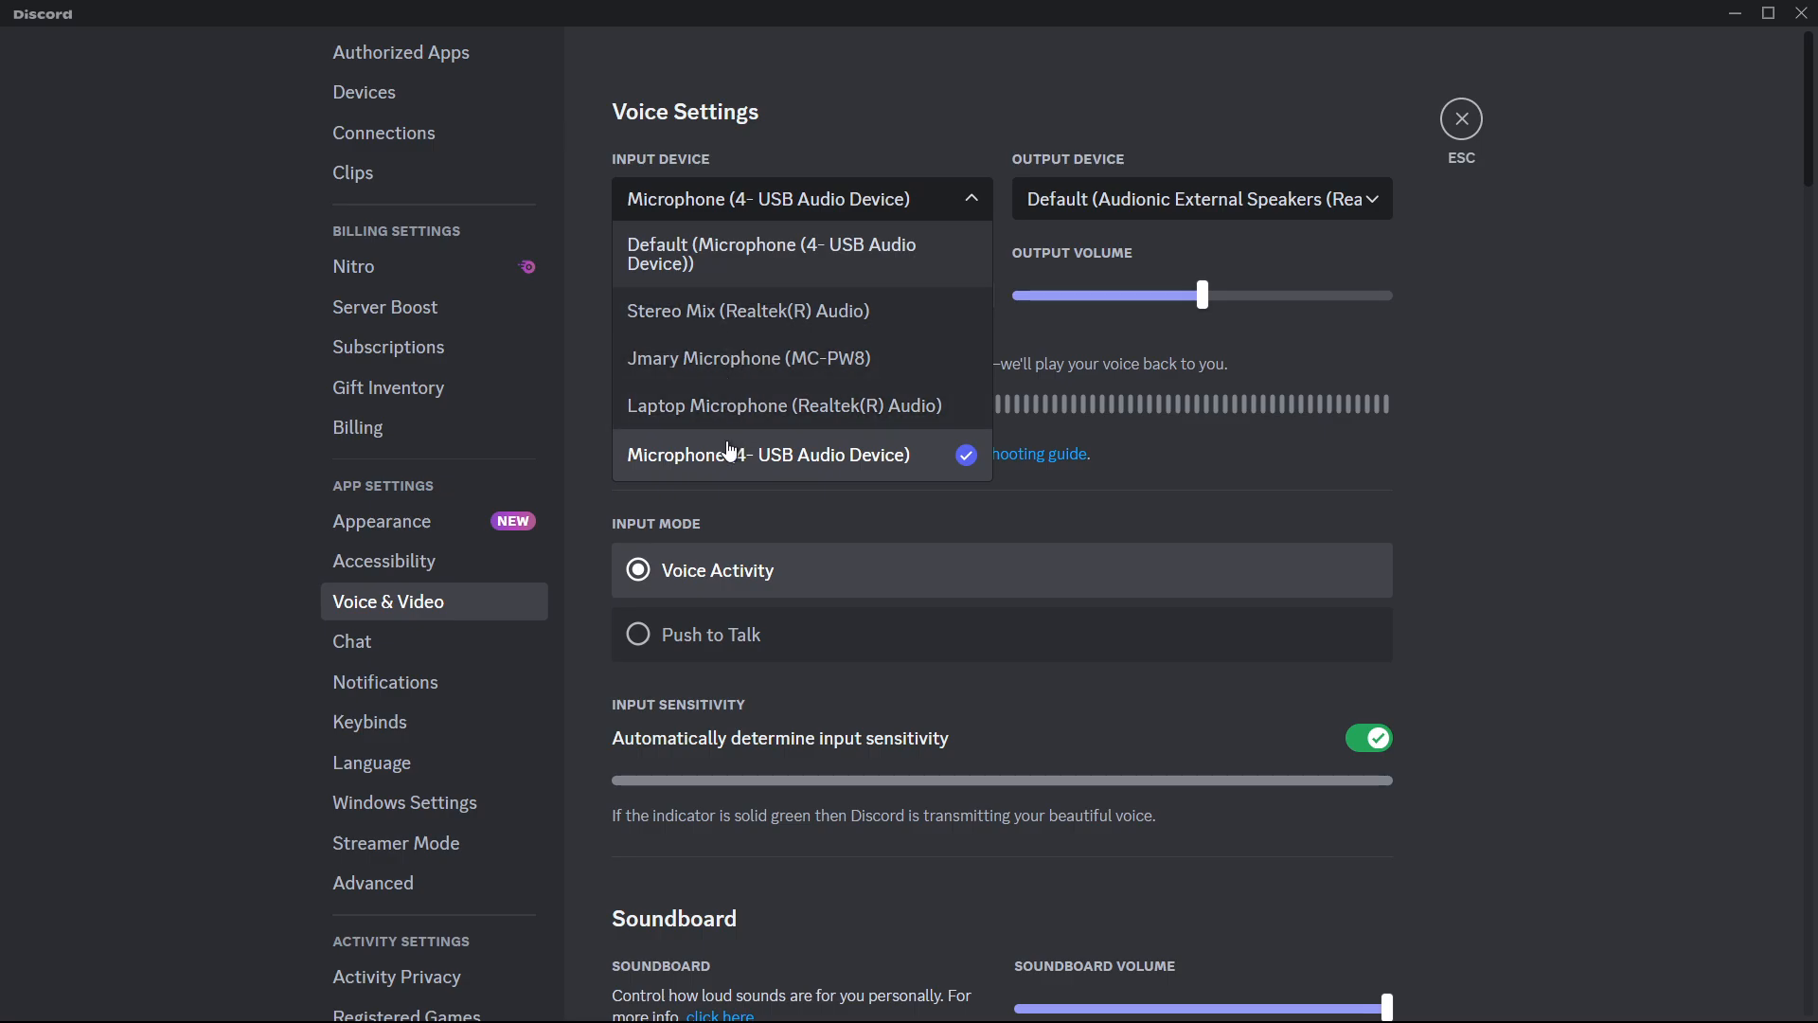
click(768, 453)
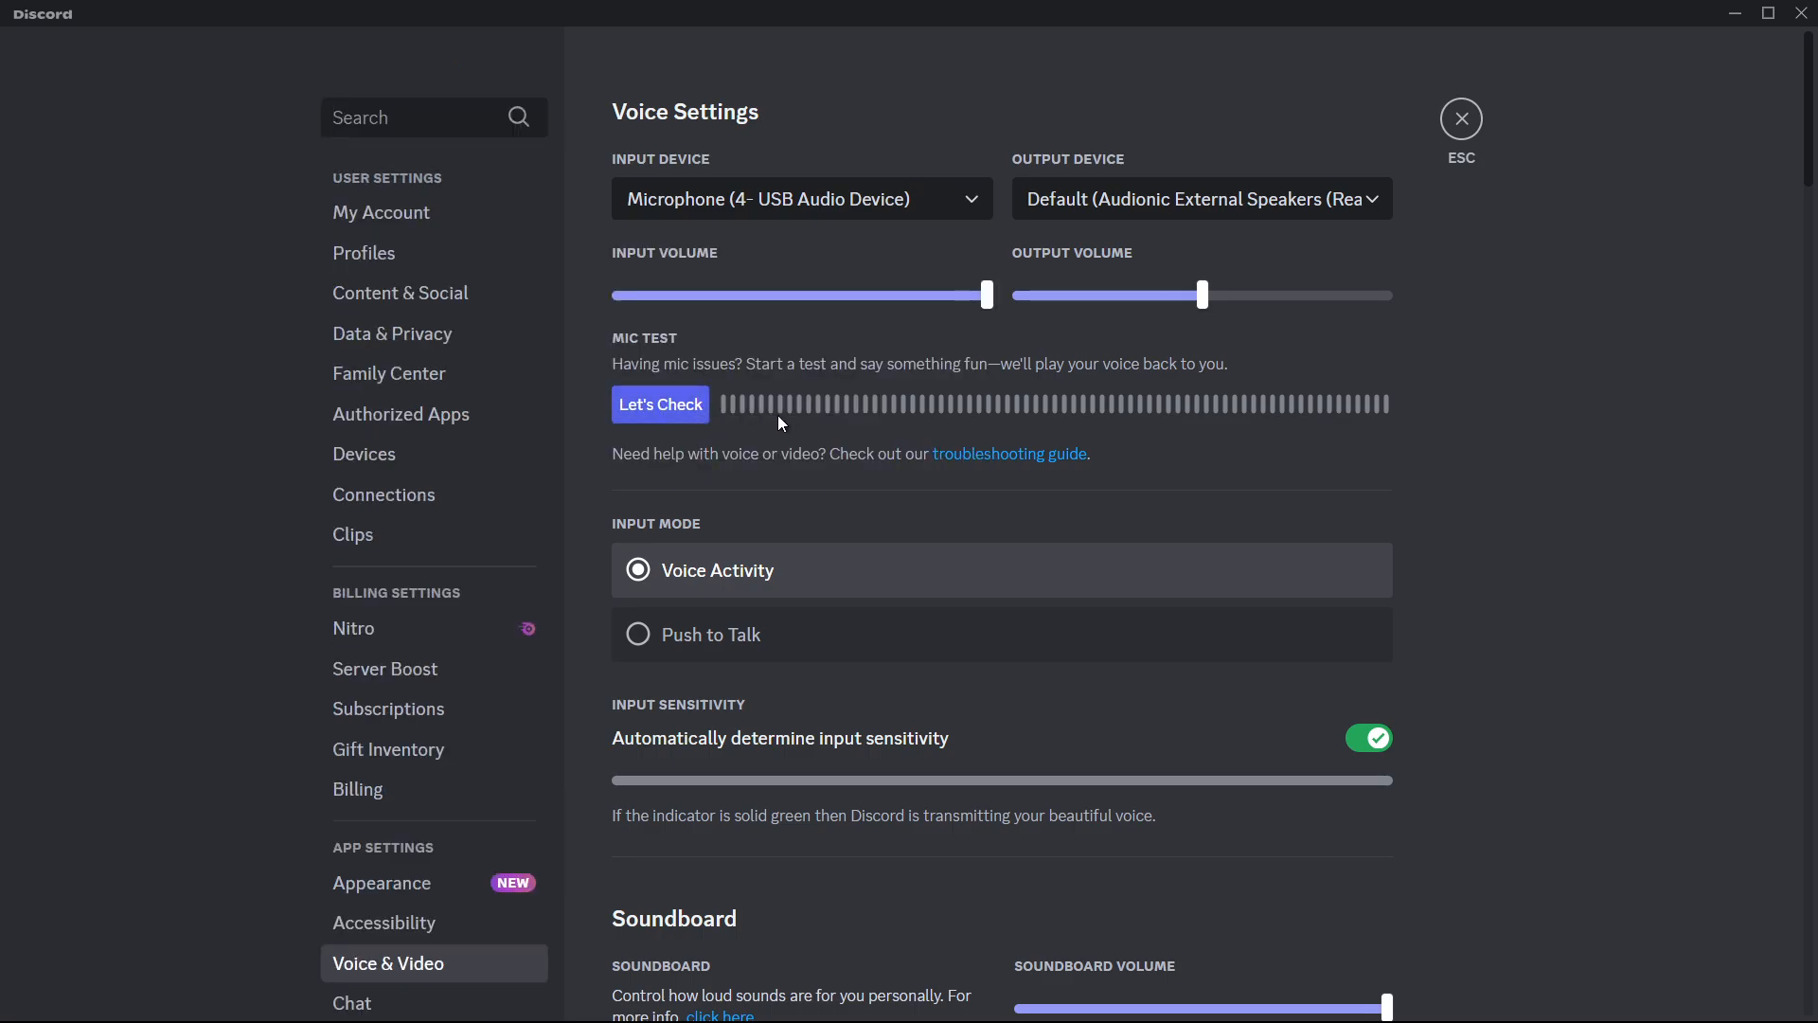
mouse_move(800, 428)
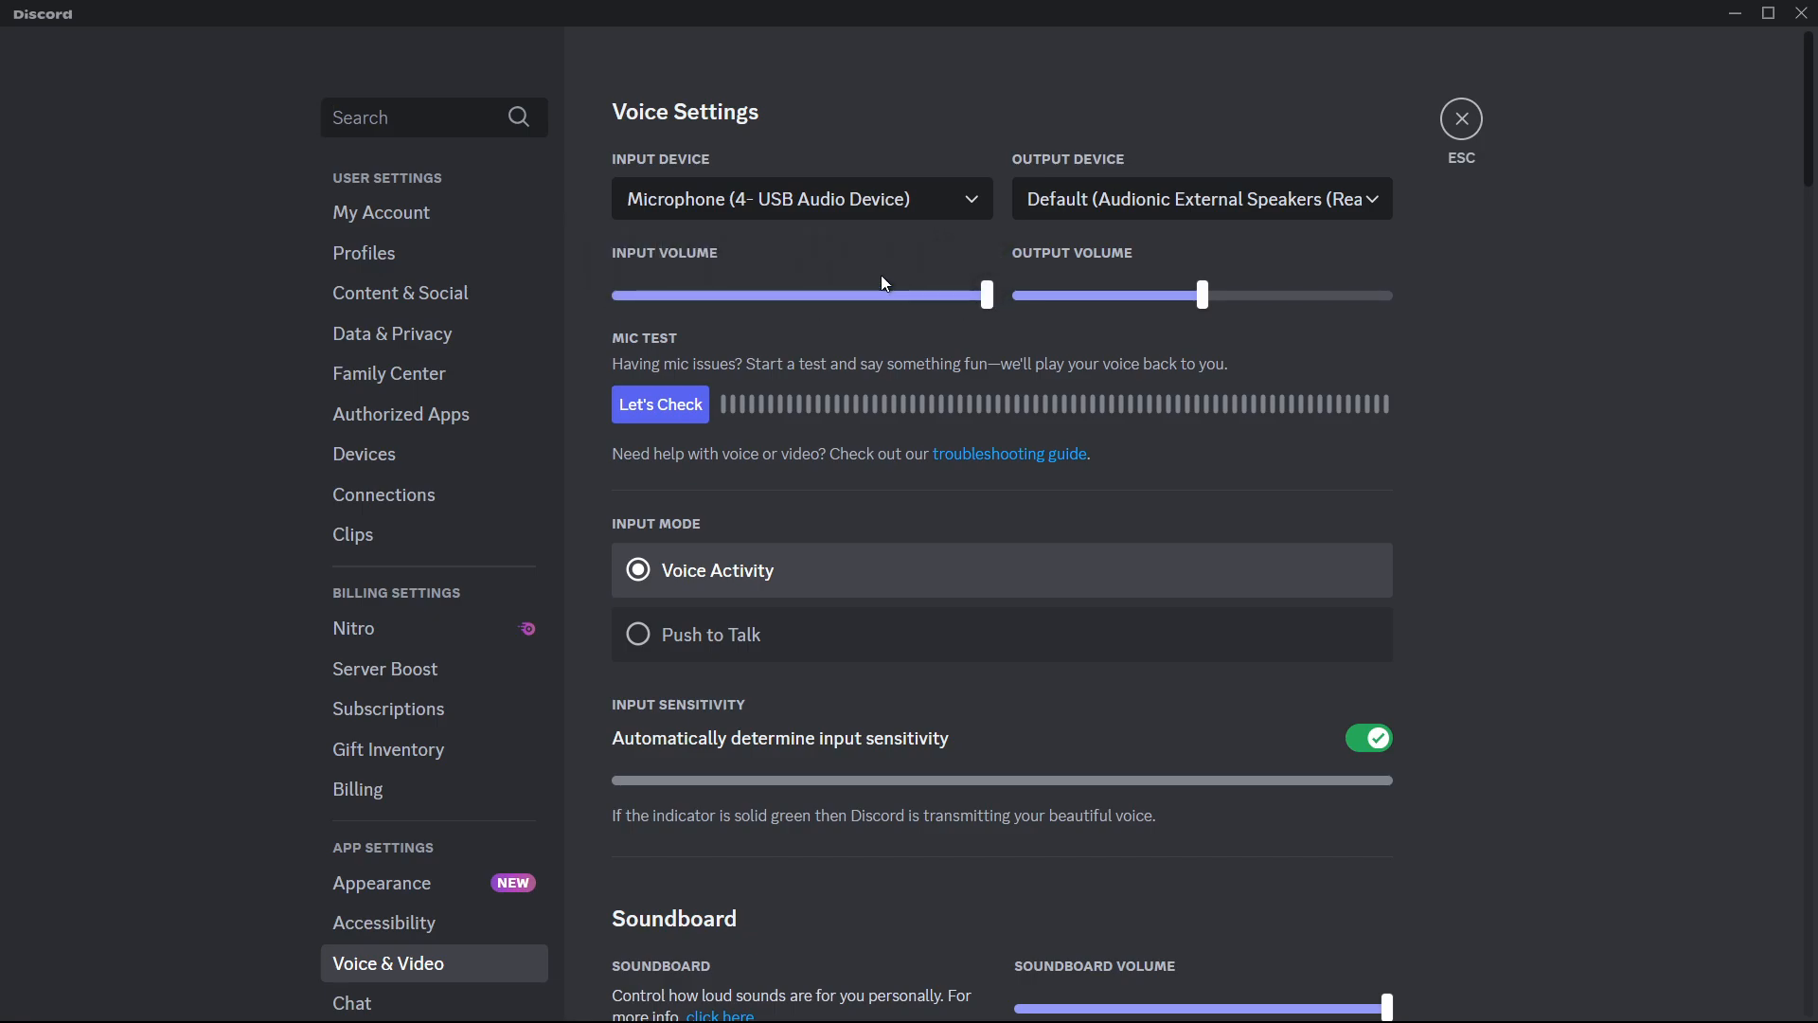
mouse_move(1539, 453)
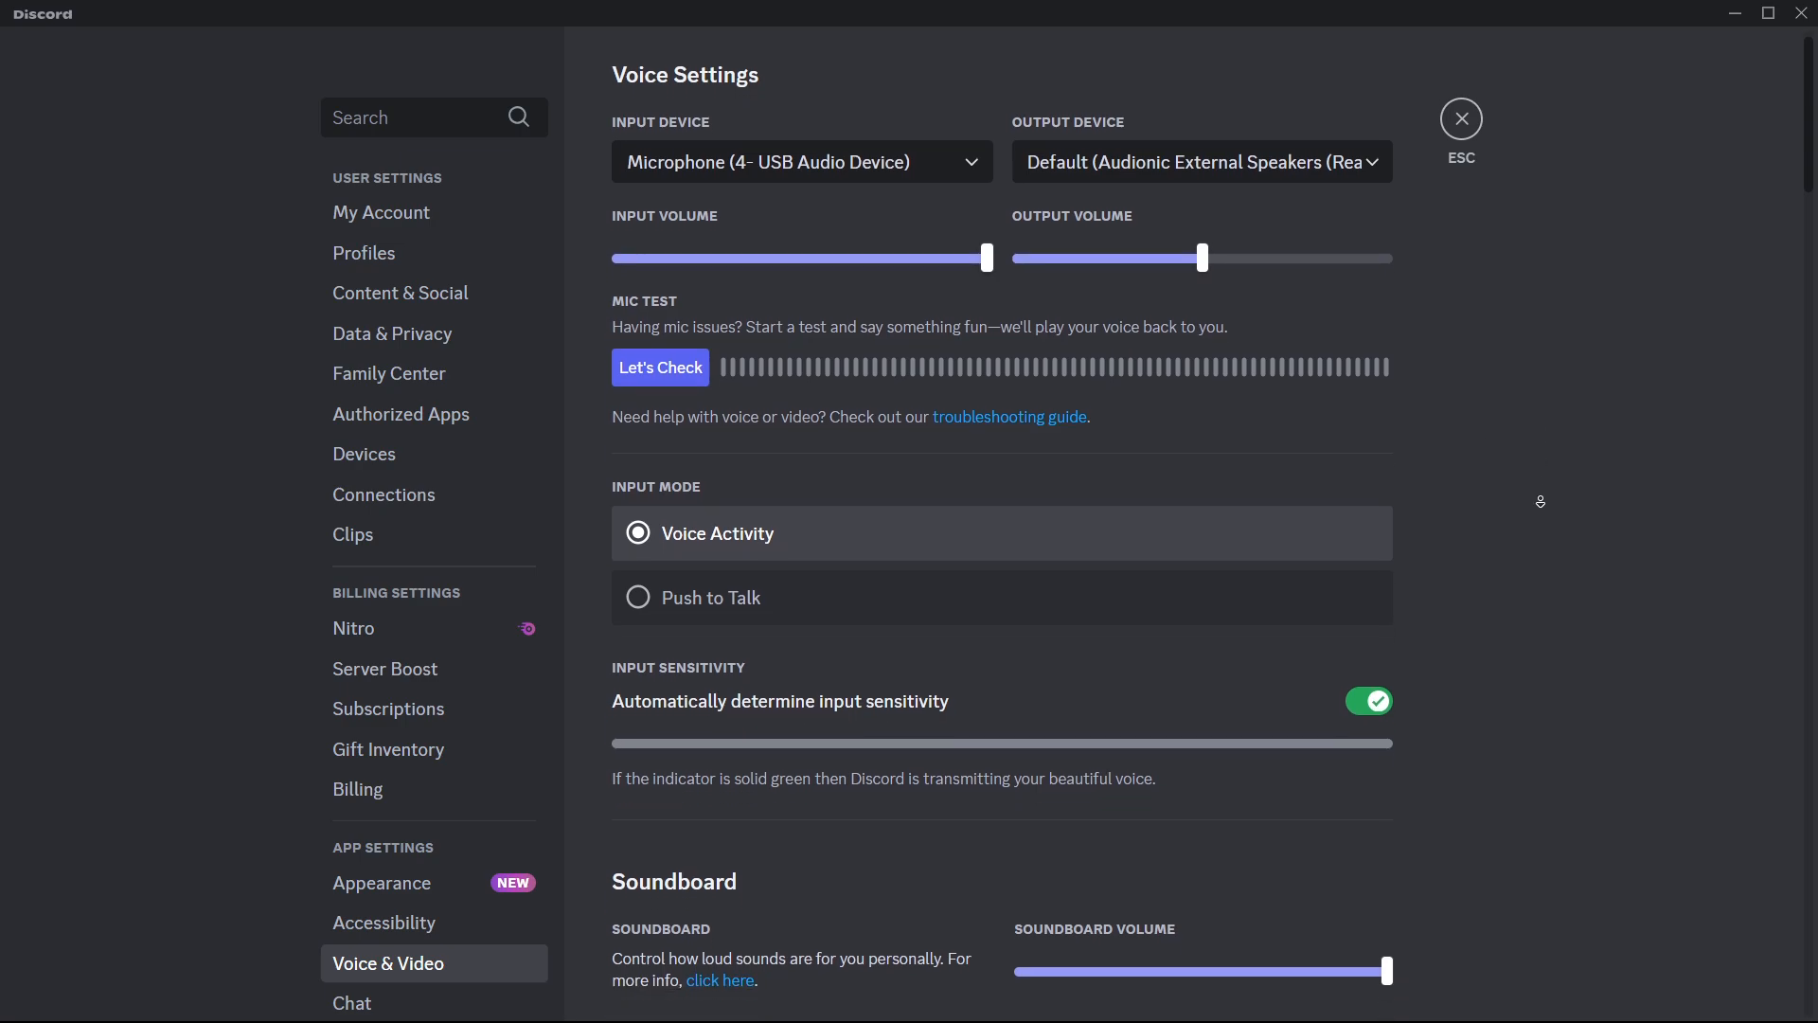
Step: Turn off 'Automatically determine input sensitivity' and open Windows Sound settings
scroll(down, 3)
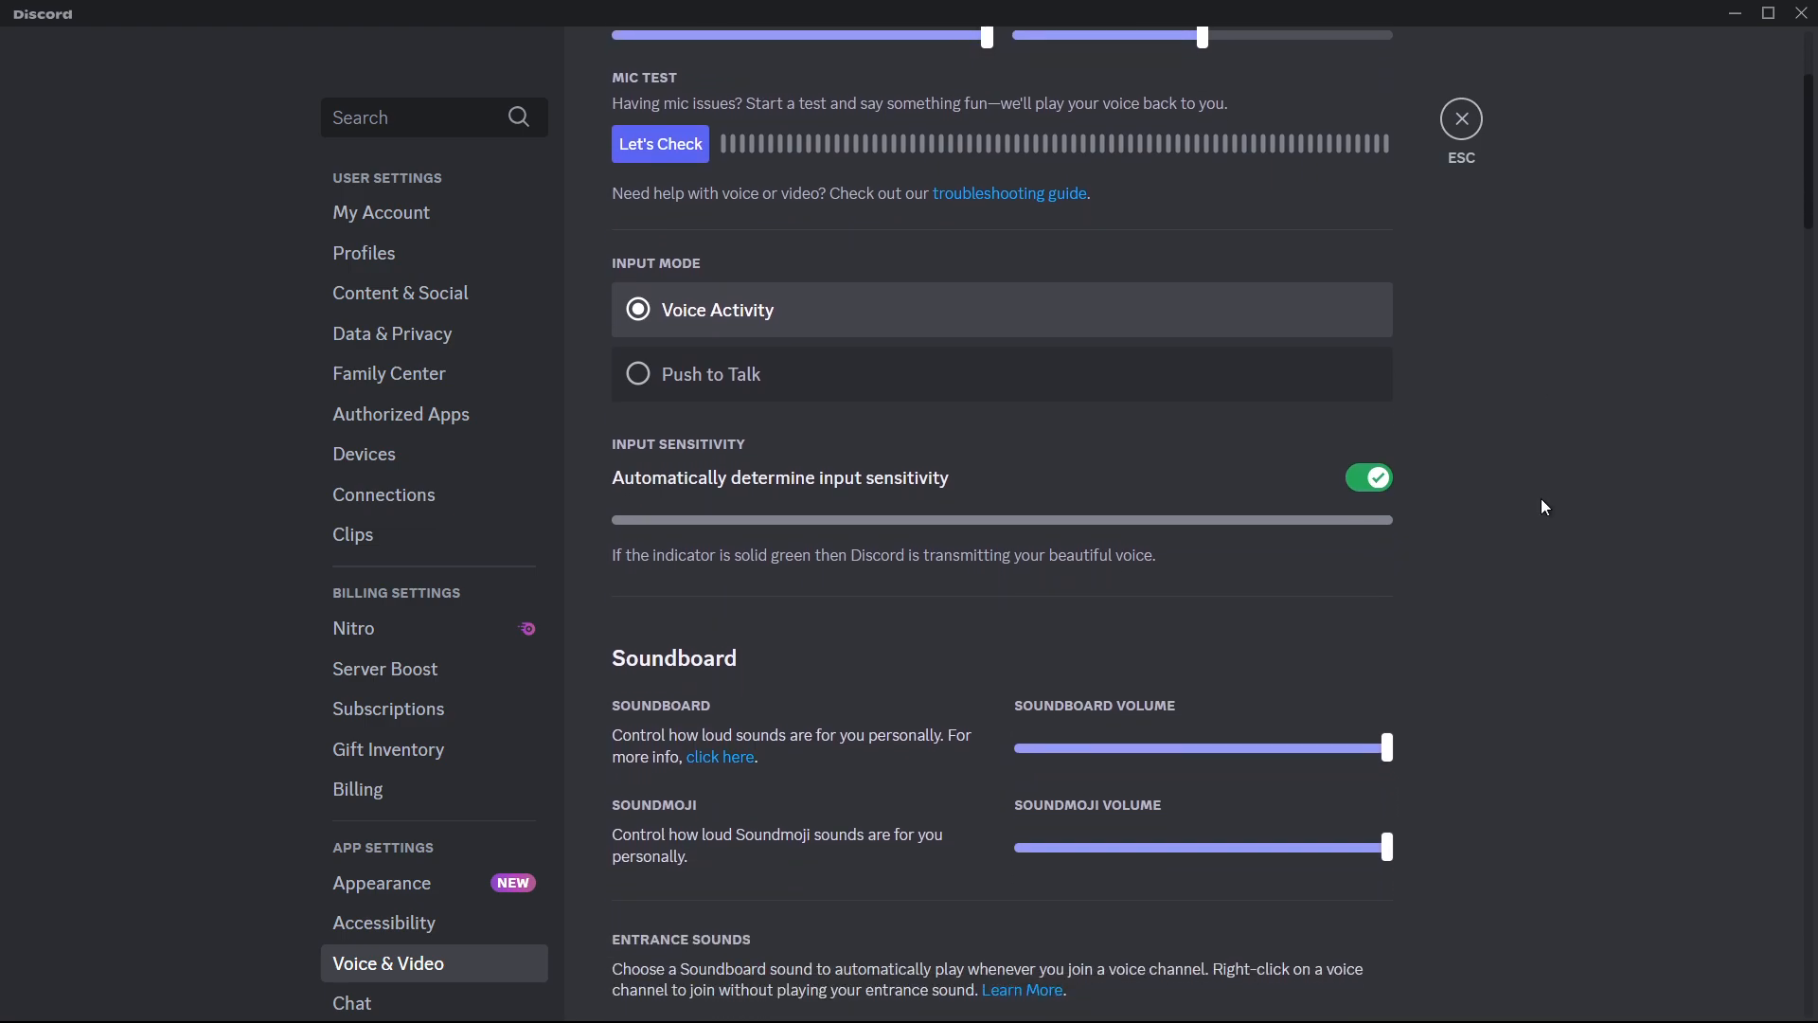
mouse_move(686, 496)
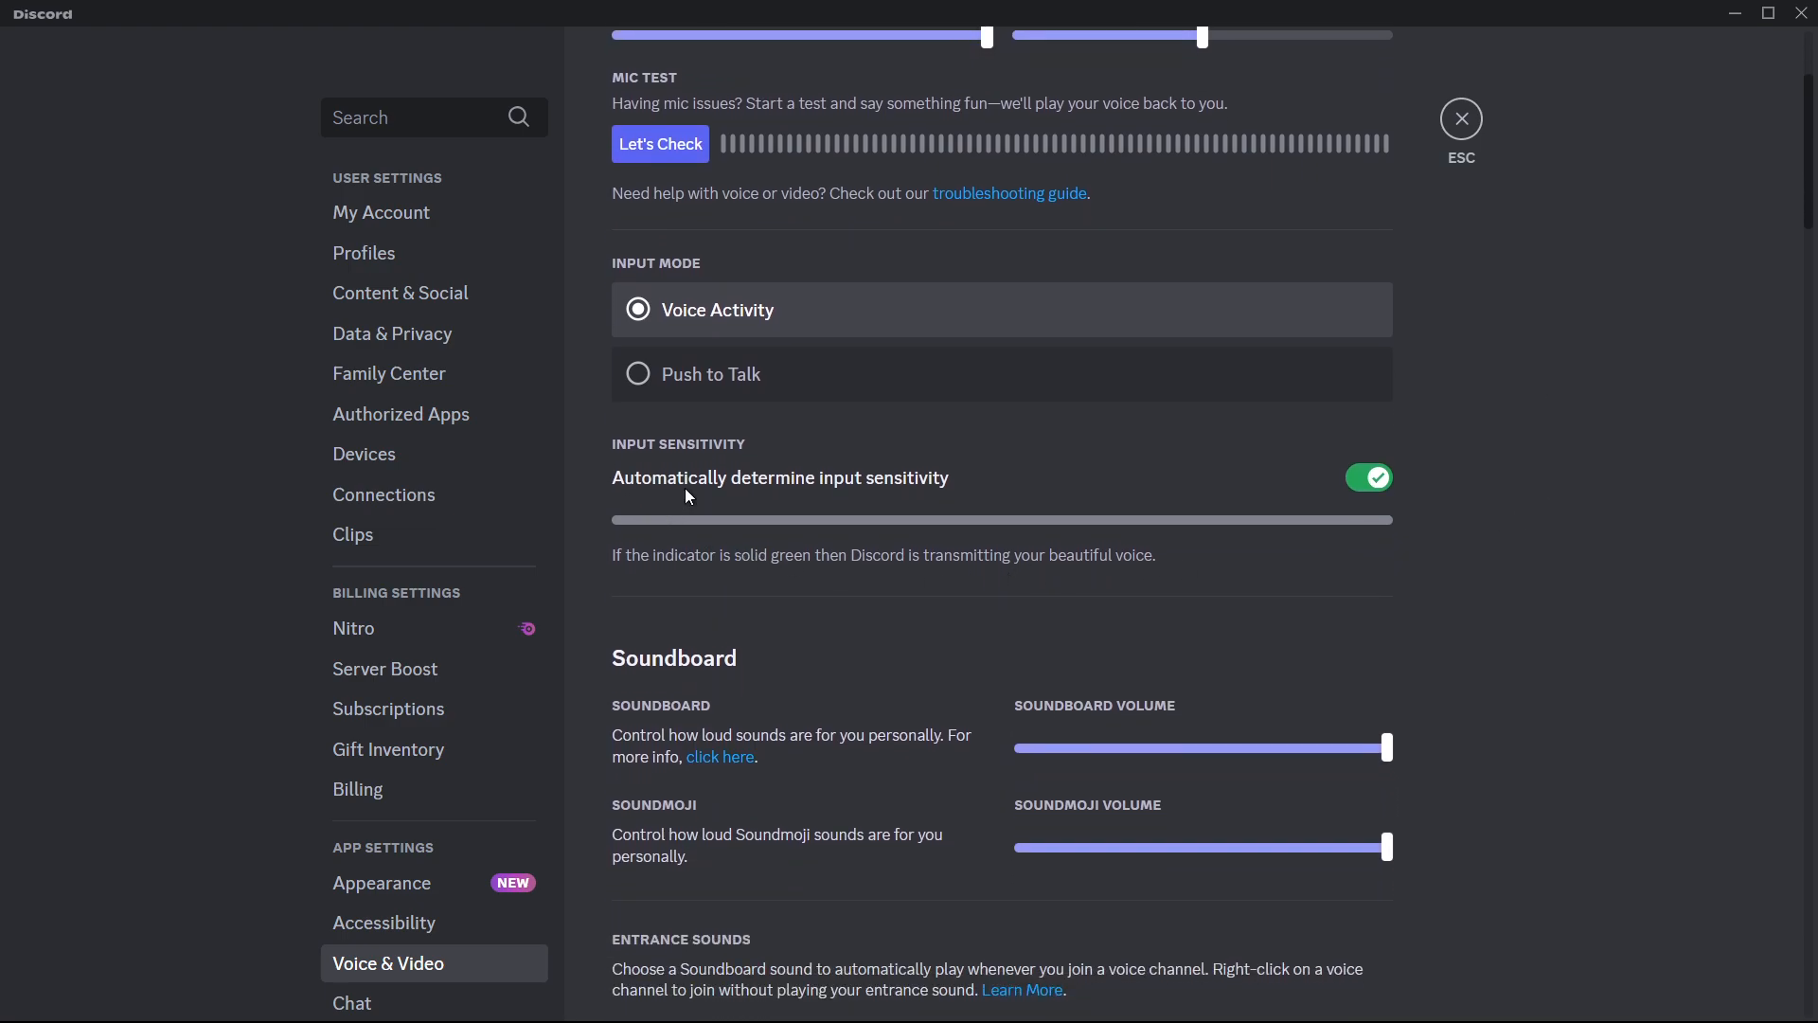
mouse_move(1168, 506)
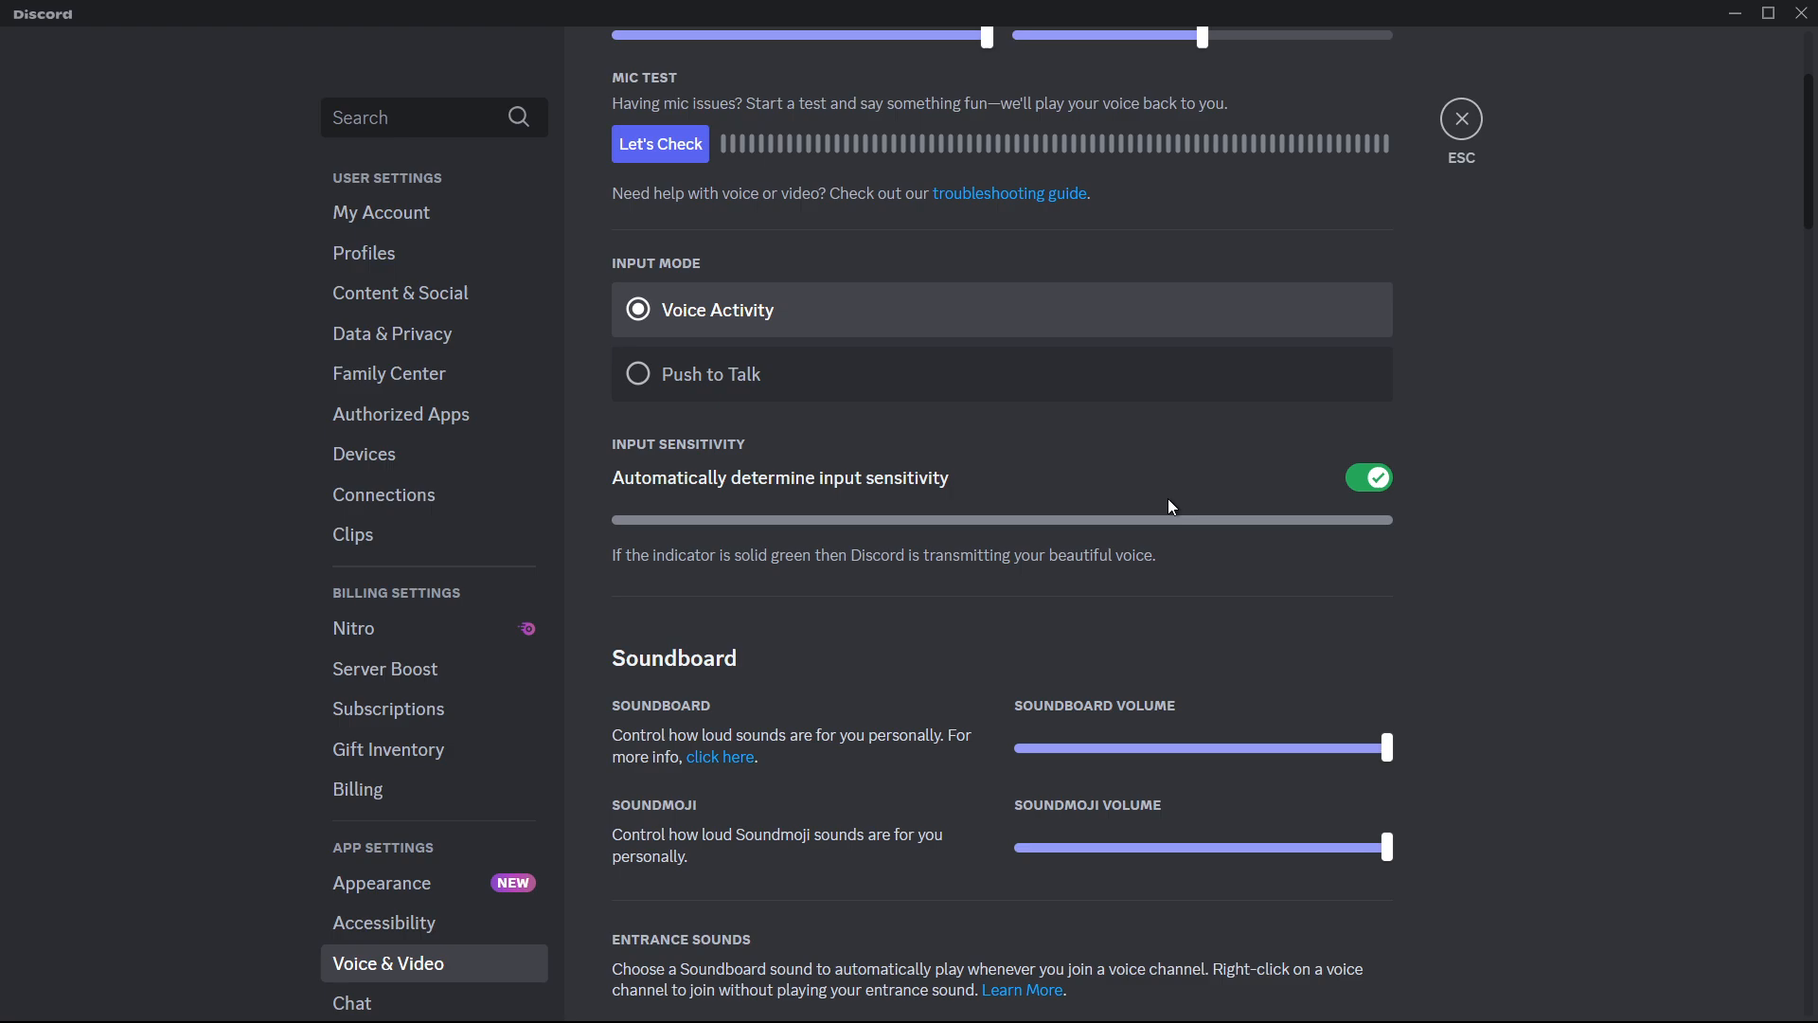
click(1367, 477)
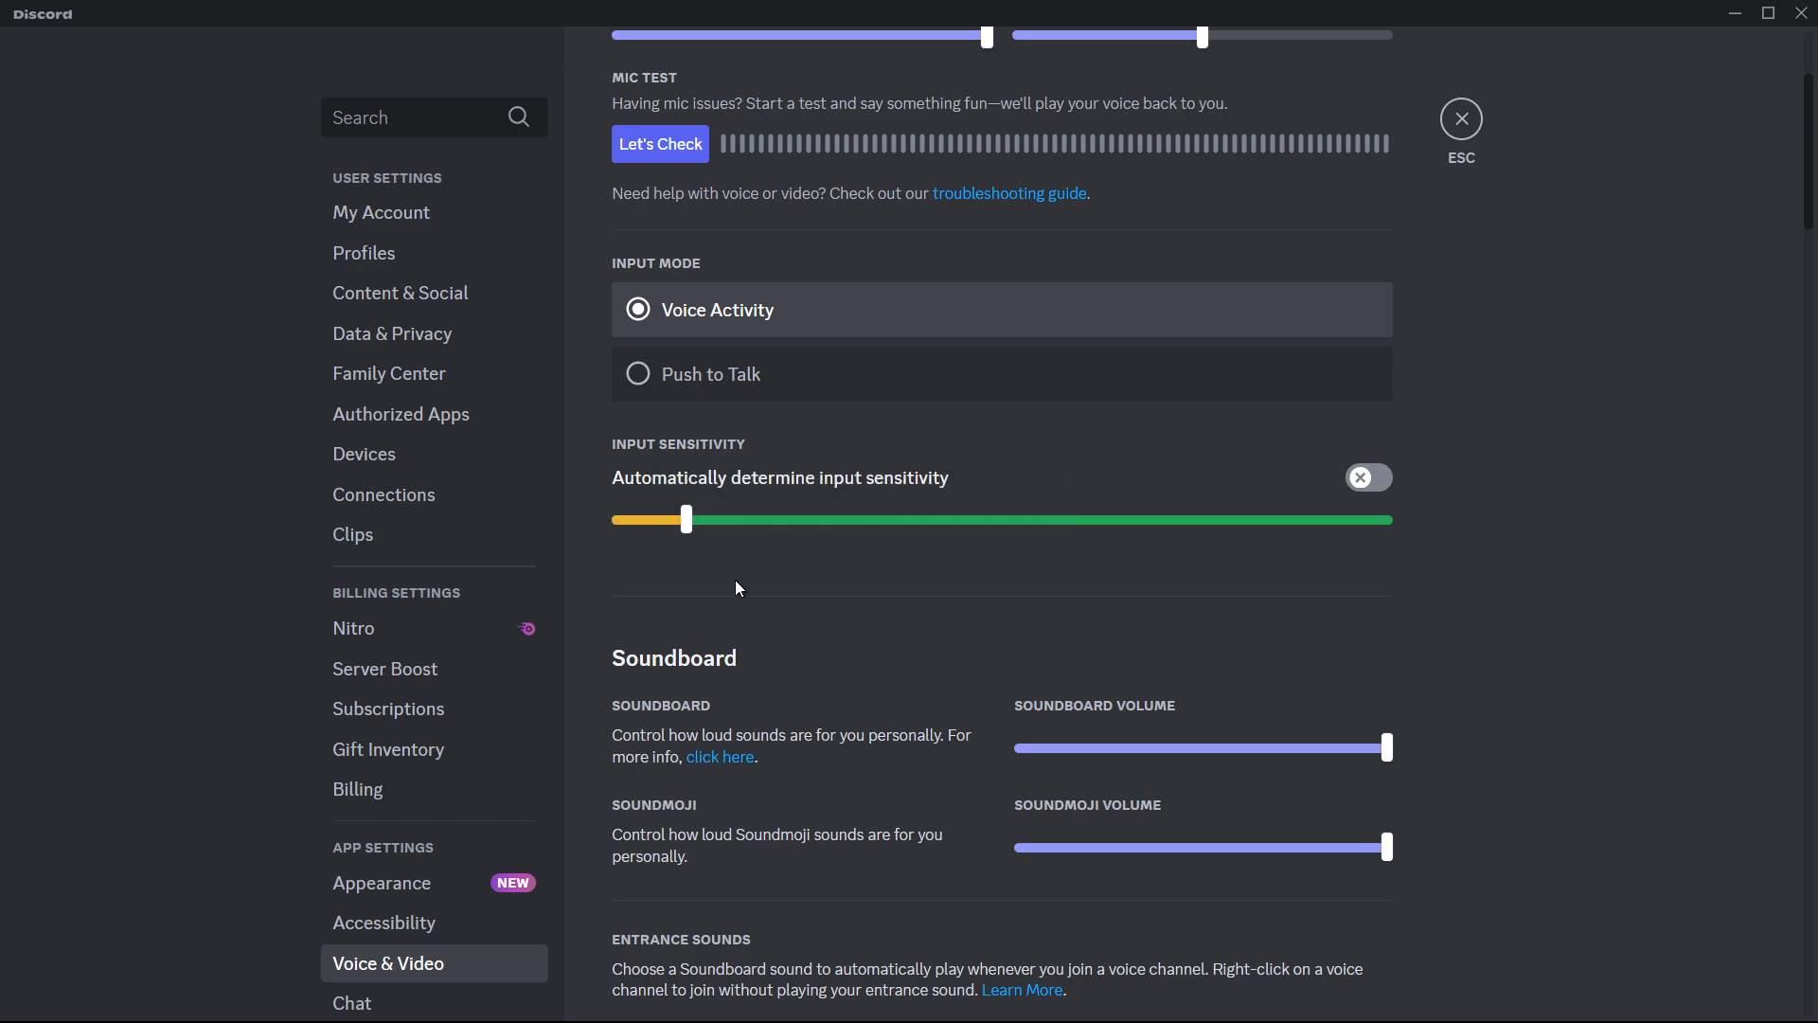
mouse_move(1065, 603)
text(sound)
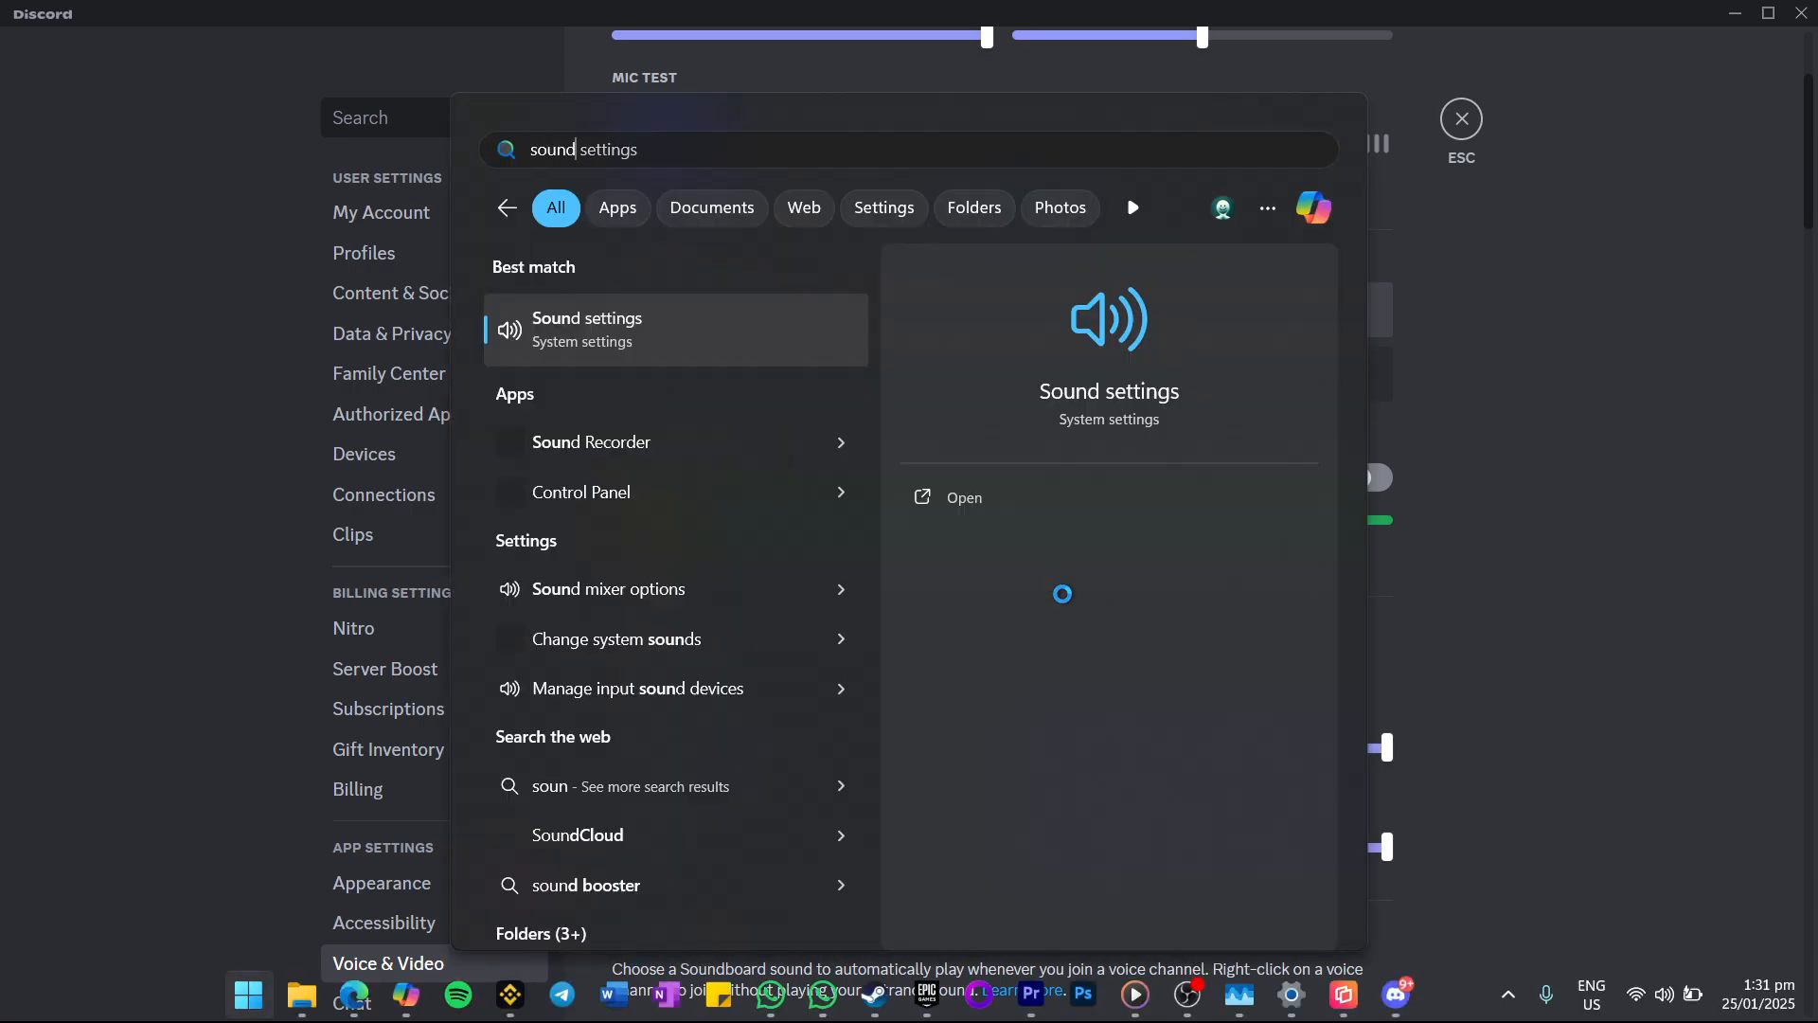
click(964, 497)
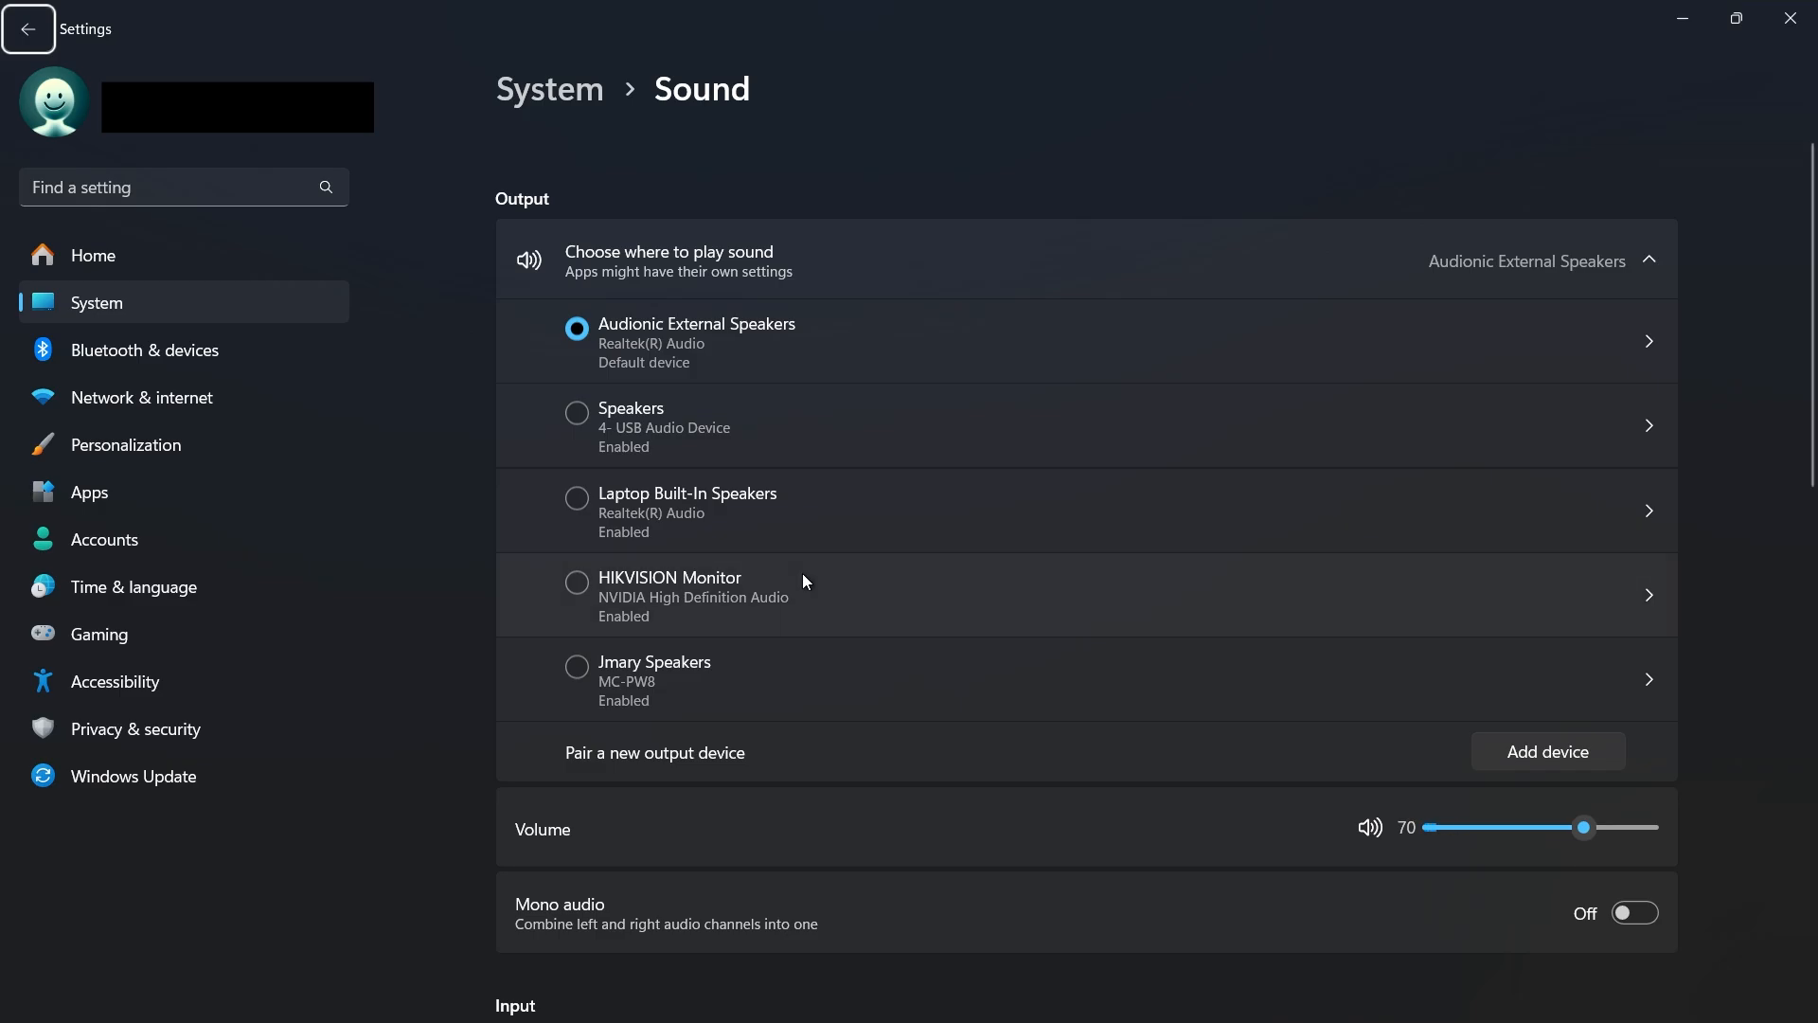
Step: Scroll the Sound page to Input, showing Microphone (4- USB Audio Device) as default
scroll(down, 3)
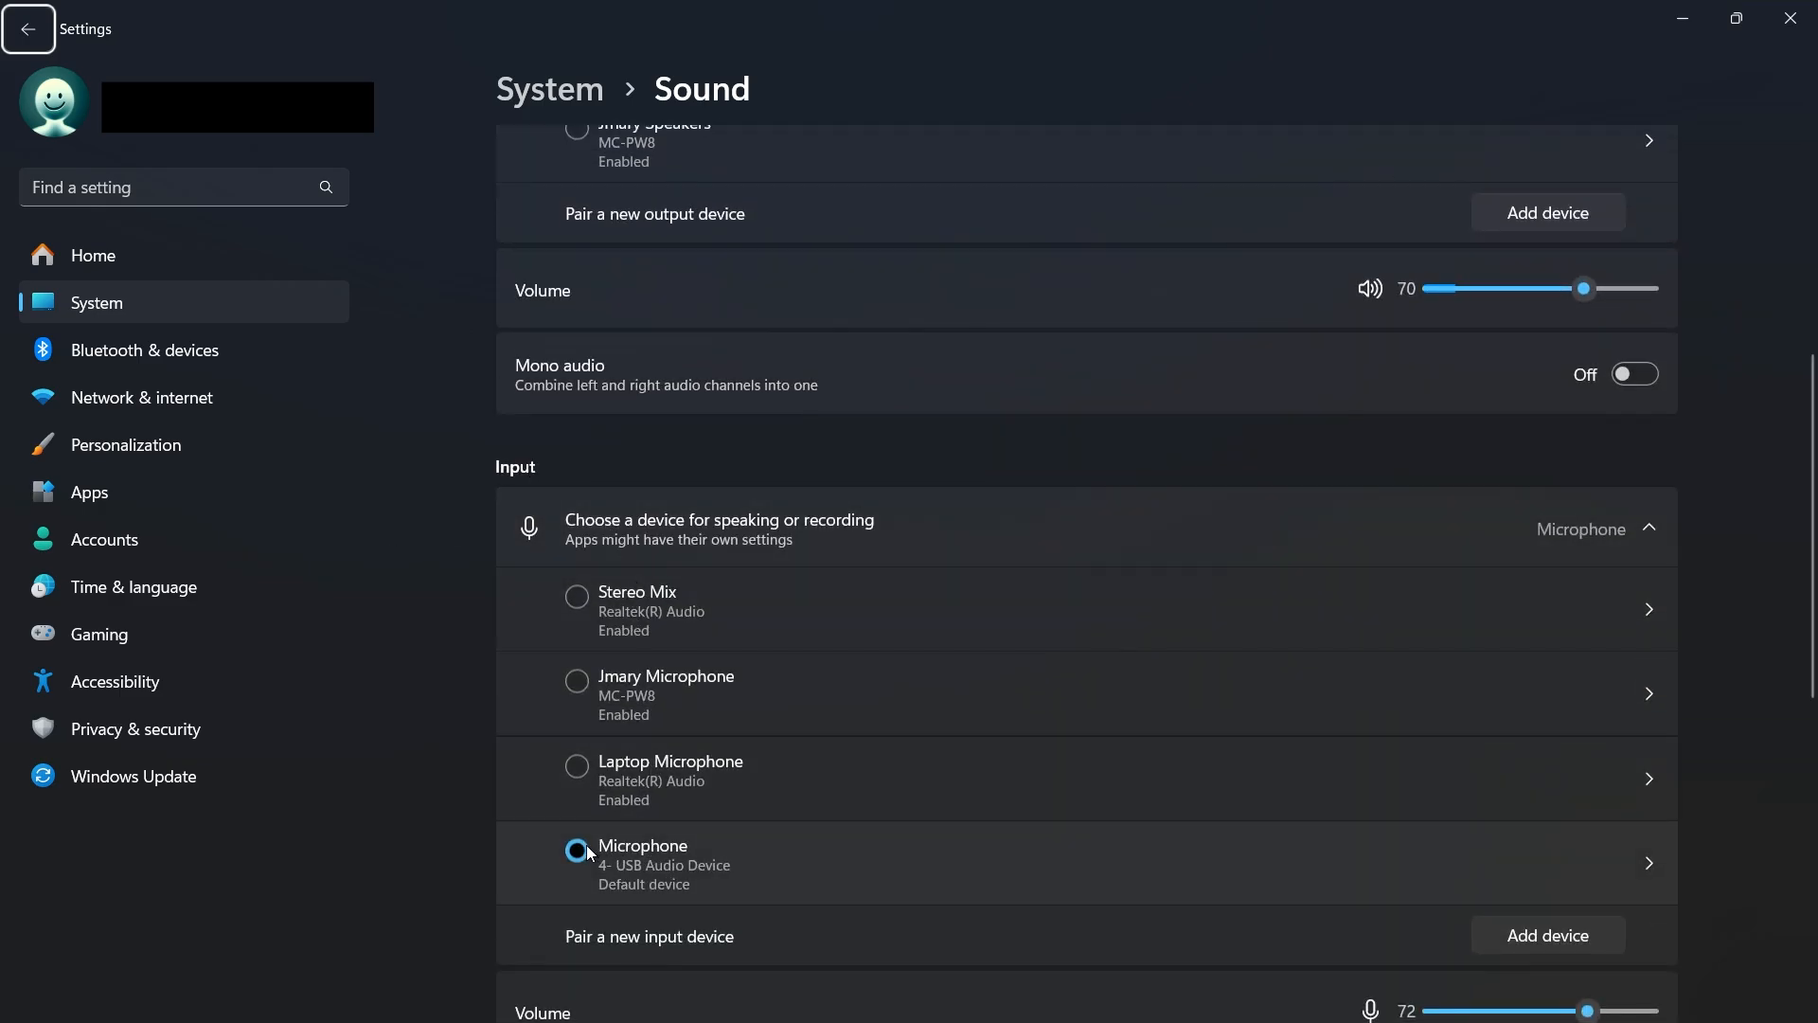
scroll(down, 3)
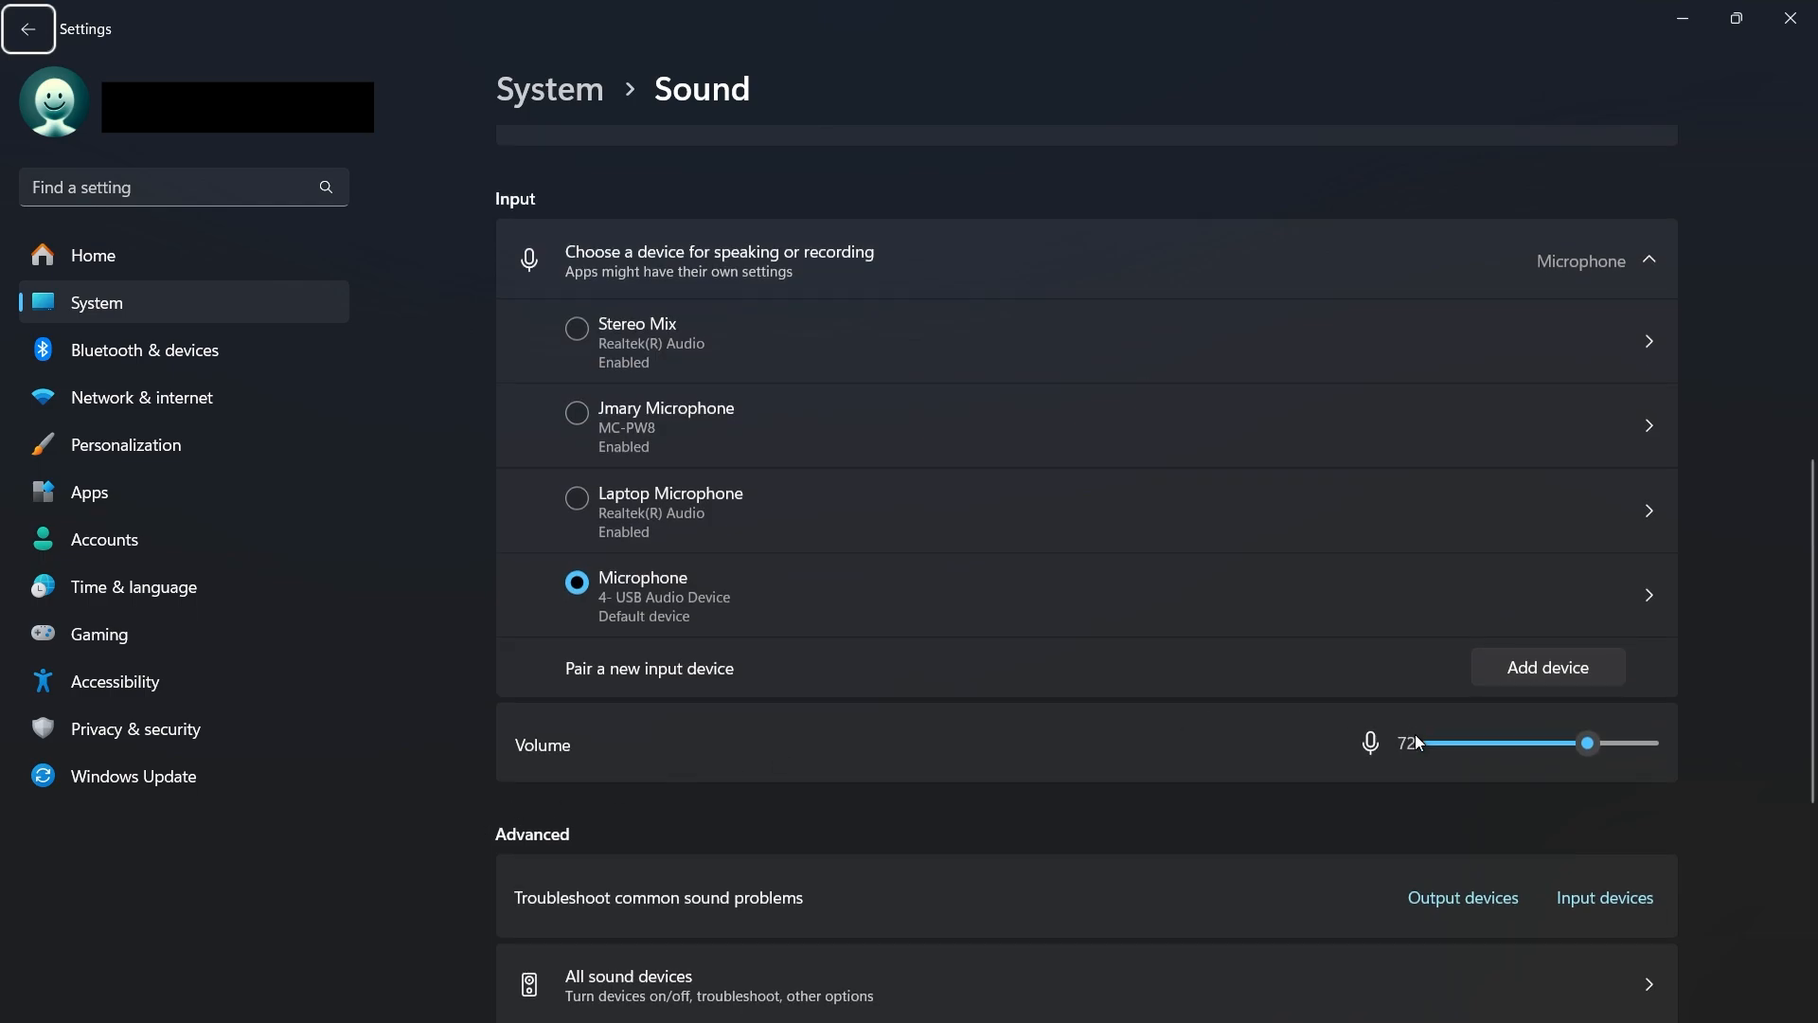